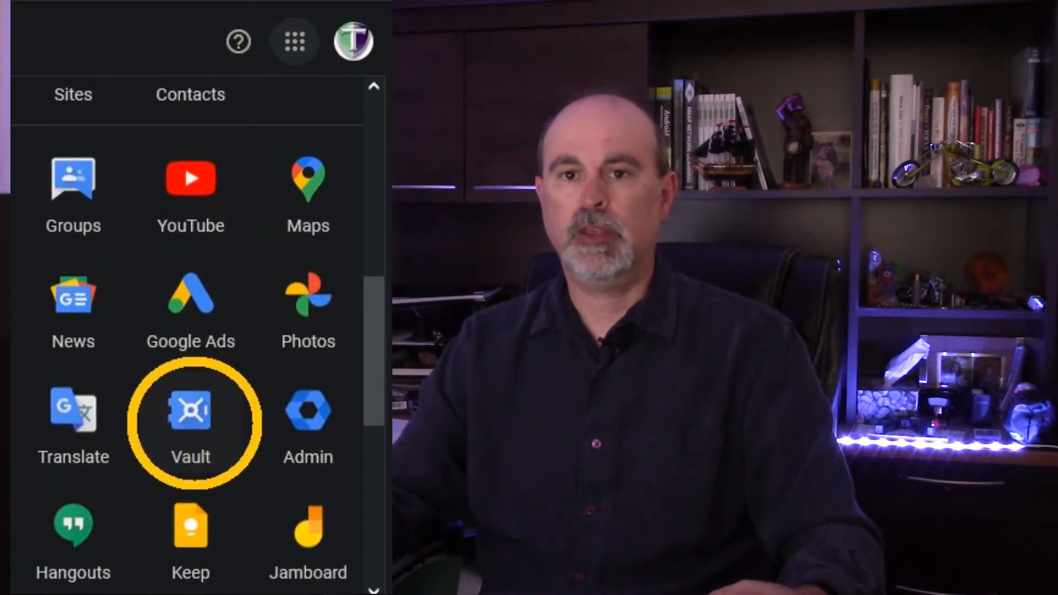
- Show the Google apps launcher in Gmail and scroll to the Vault, Admin and Cloud Search apps
left_click(191, 410)
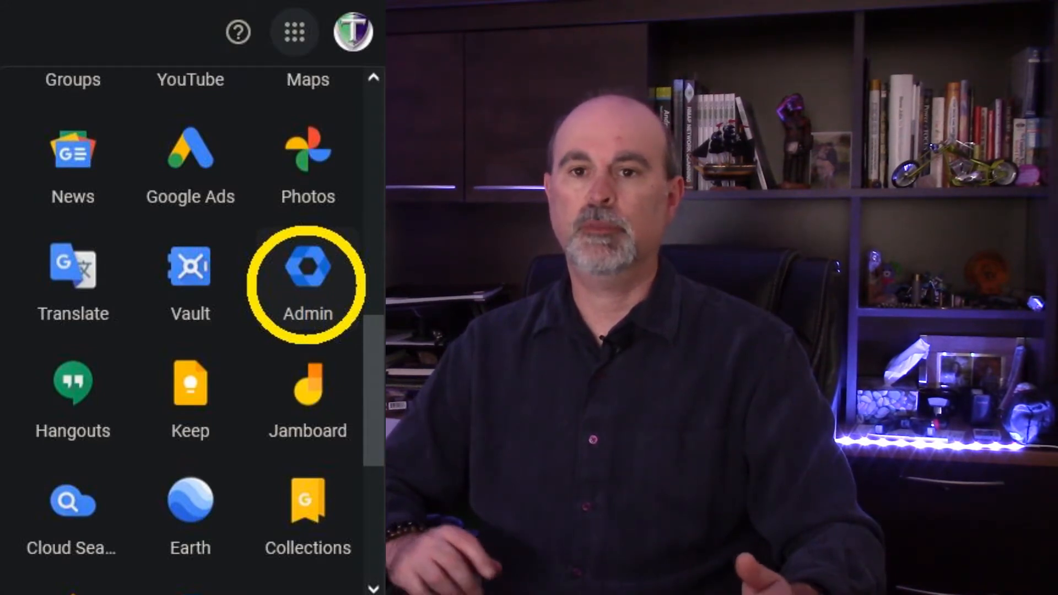
left_click(307, 275)
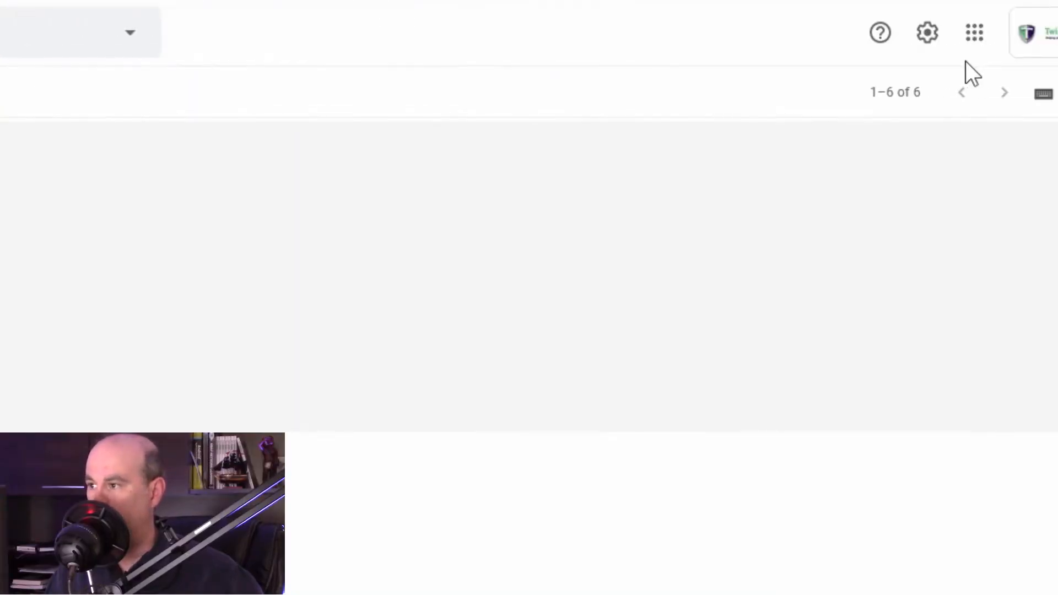
left_click(973, 32)
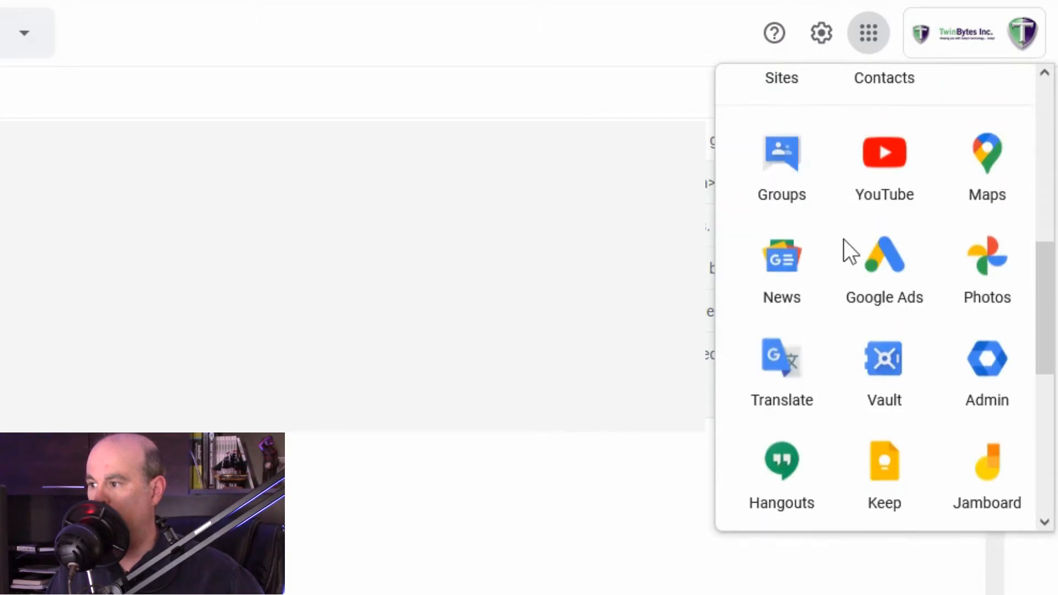
scroll("down", 3)
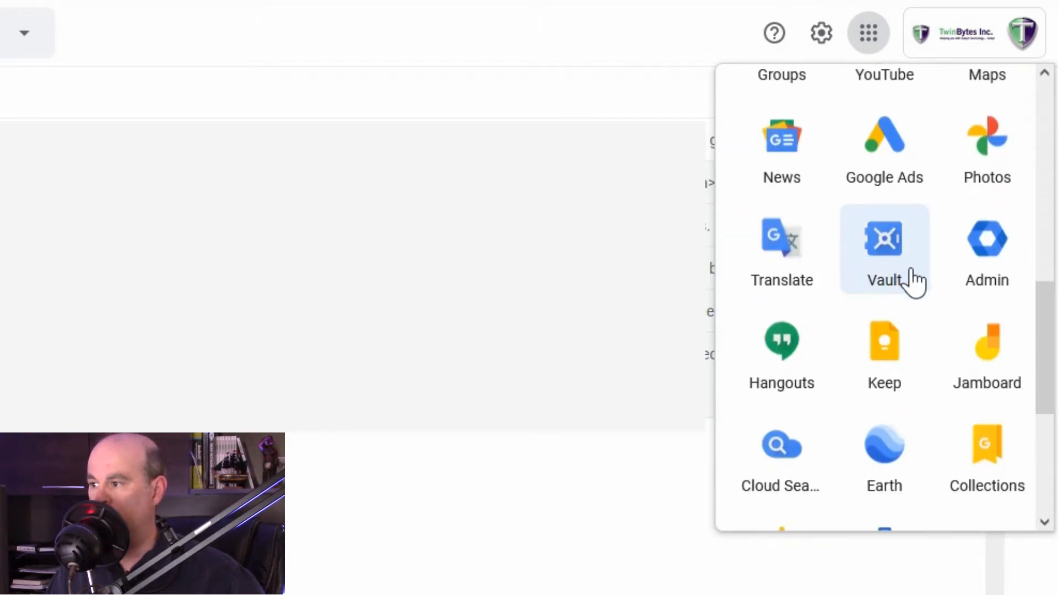
mouse_move(907, 280)
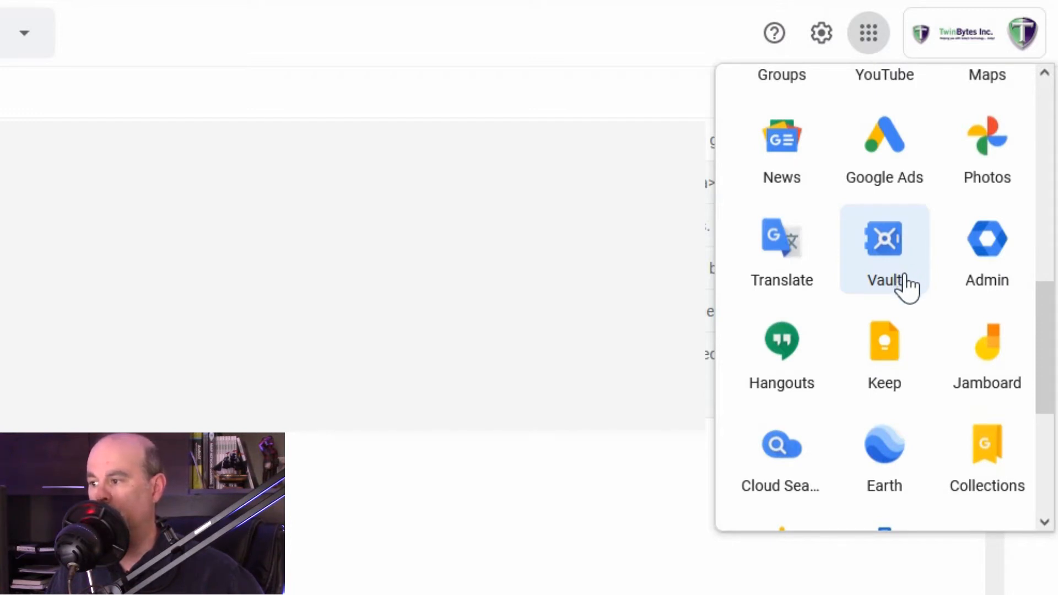
mouse_move(883, 344)
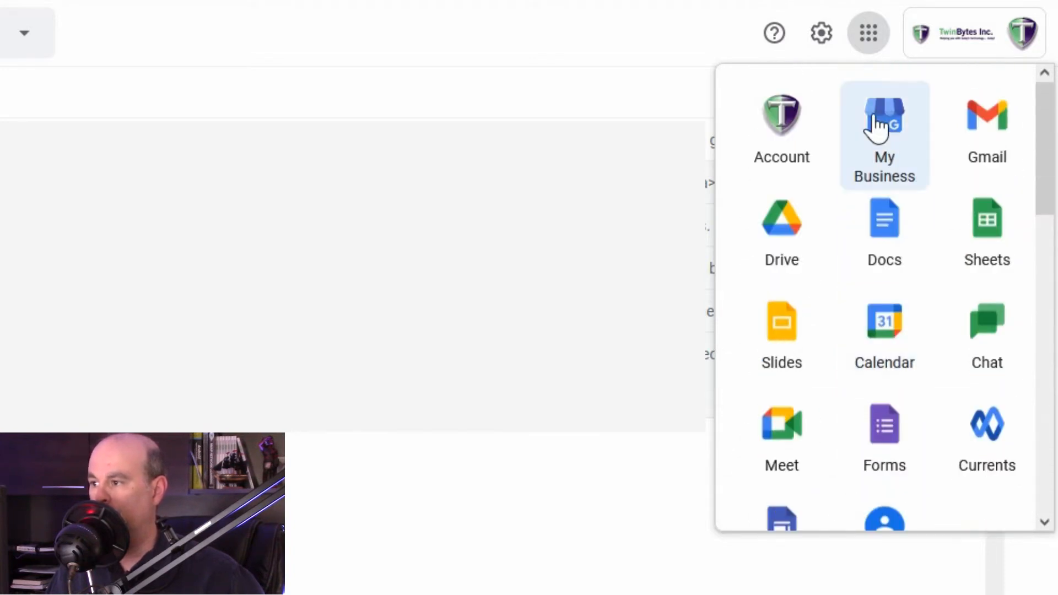
mouse_move(1024, 32)
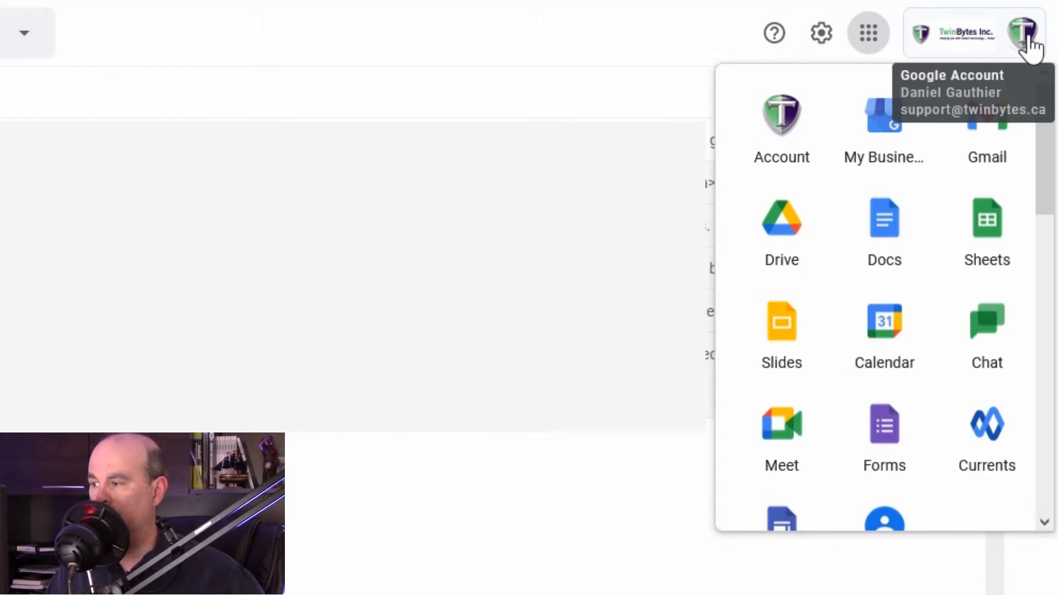
- Go from the account menu to Manage your Google Account and its Data & personalization section
left_click(1024, 32)
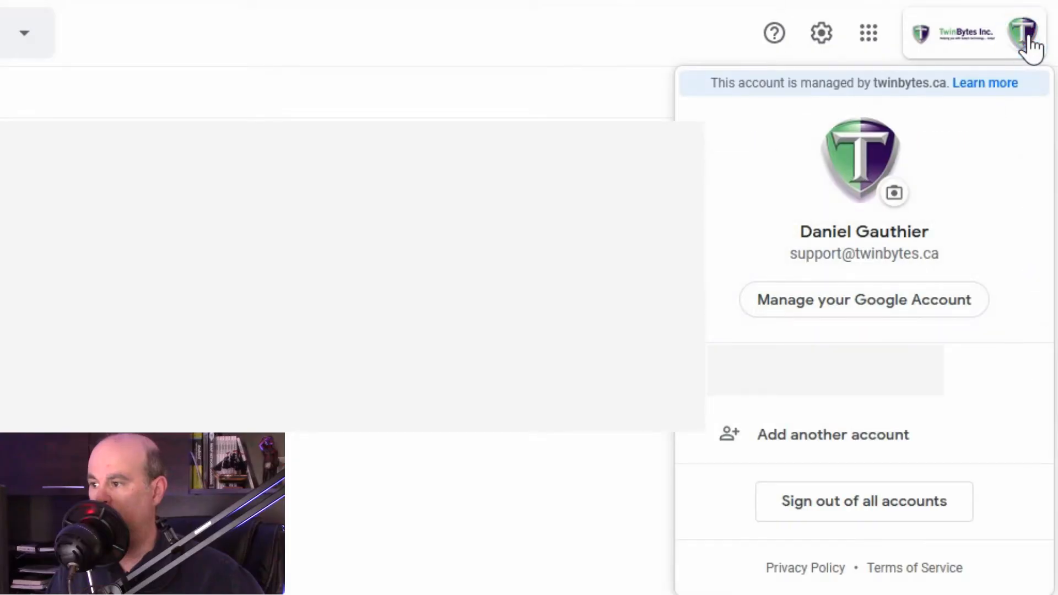
left_click(863, 300)
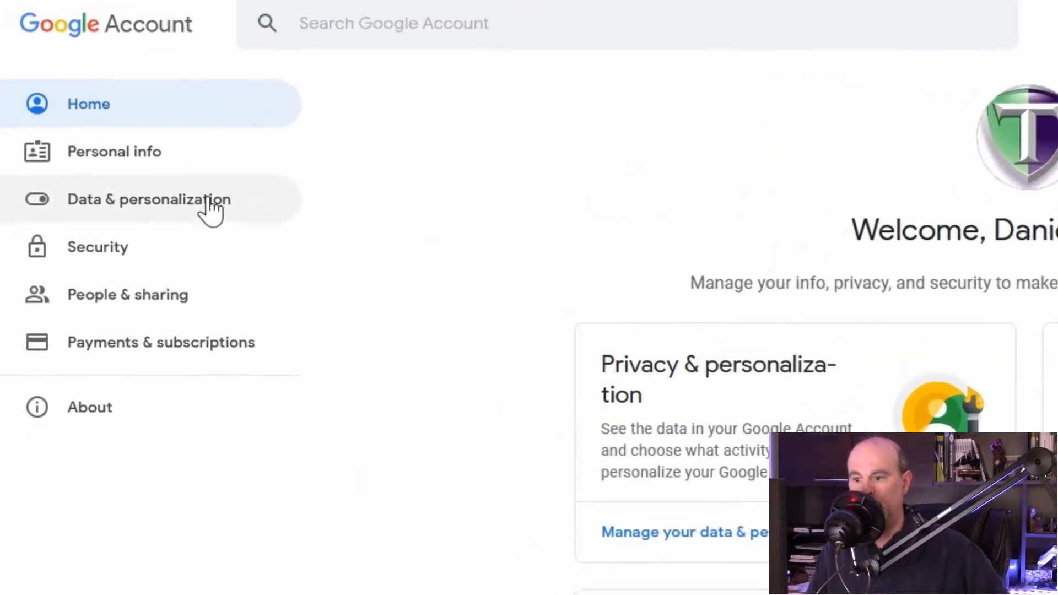
left_click(148, 199)
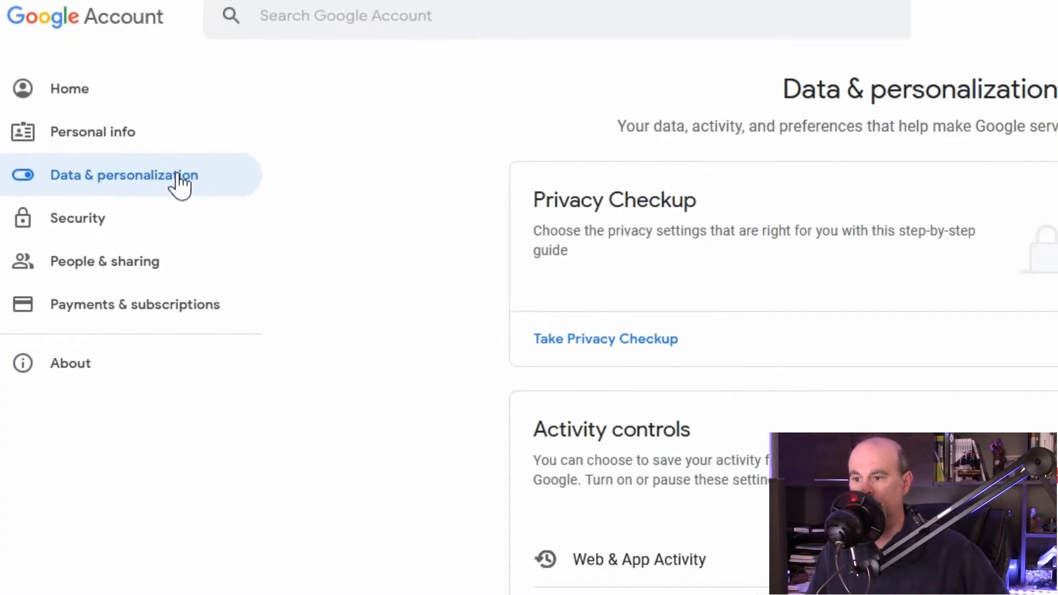
- Scroll down to the Download or delete your data section
scroll("down", 3)
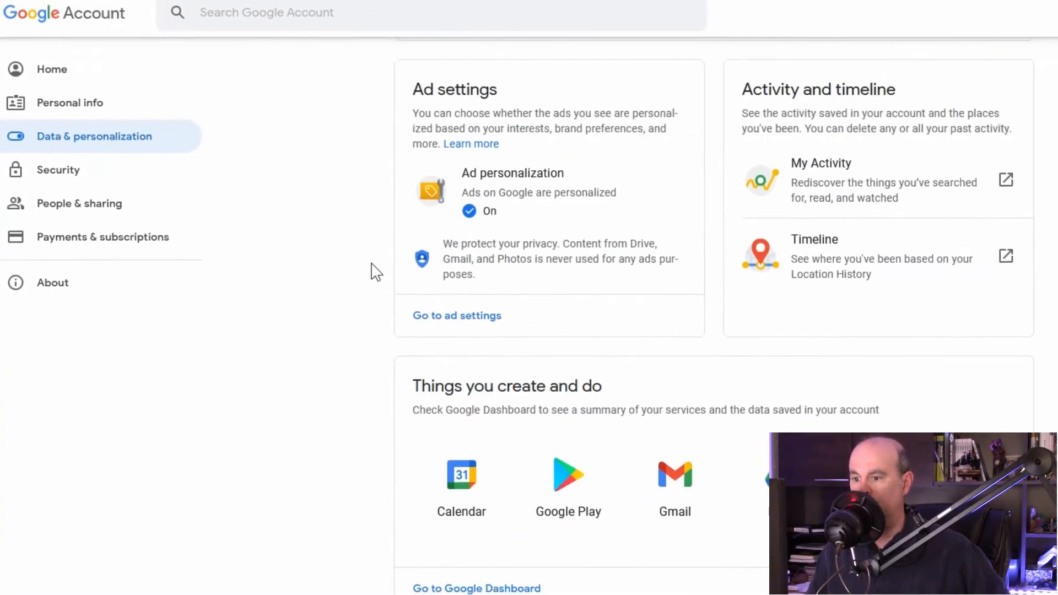
scroll("down", 3)
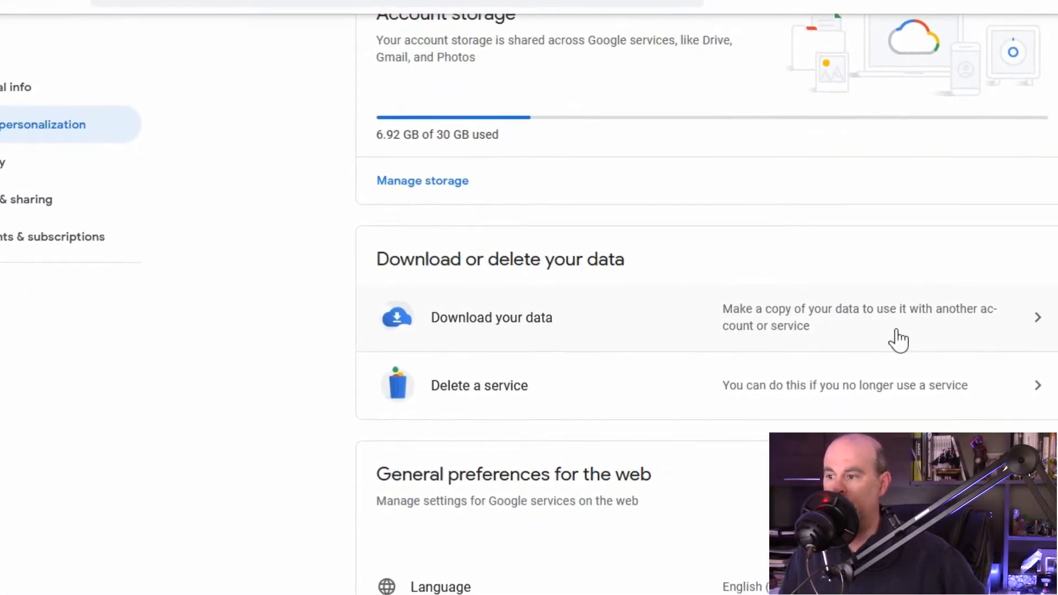
scroll("down", 3)
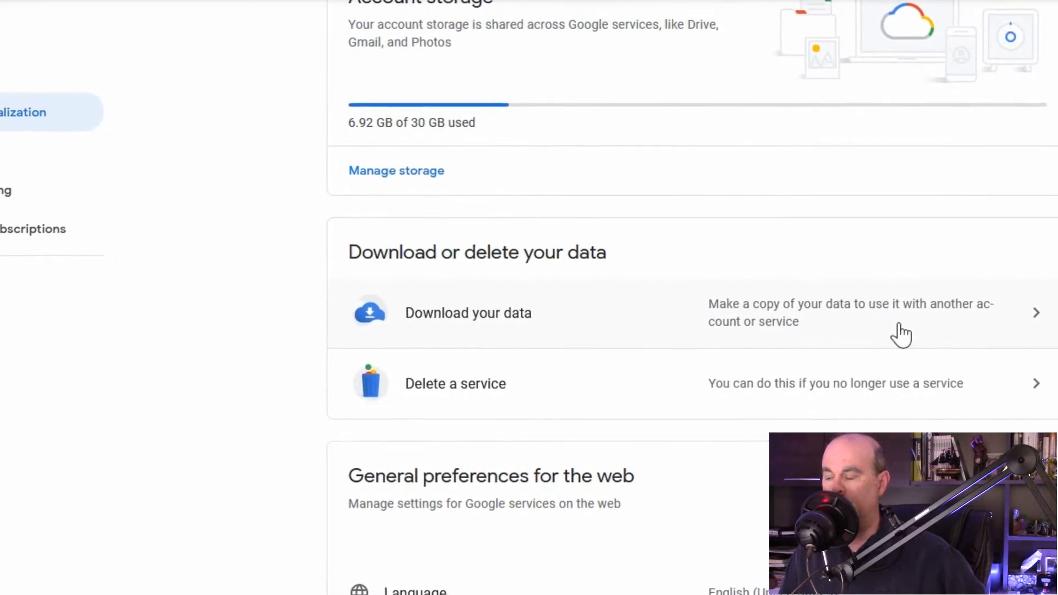
scroll("down", 3)
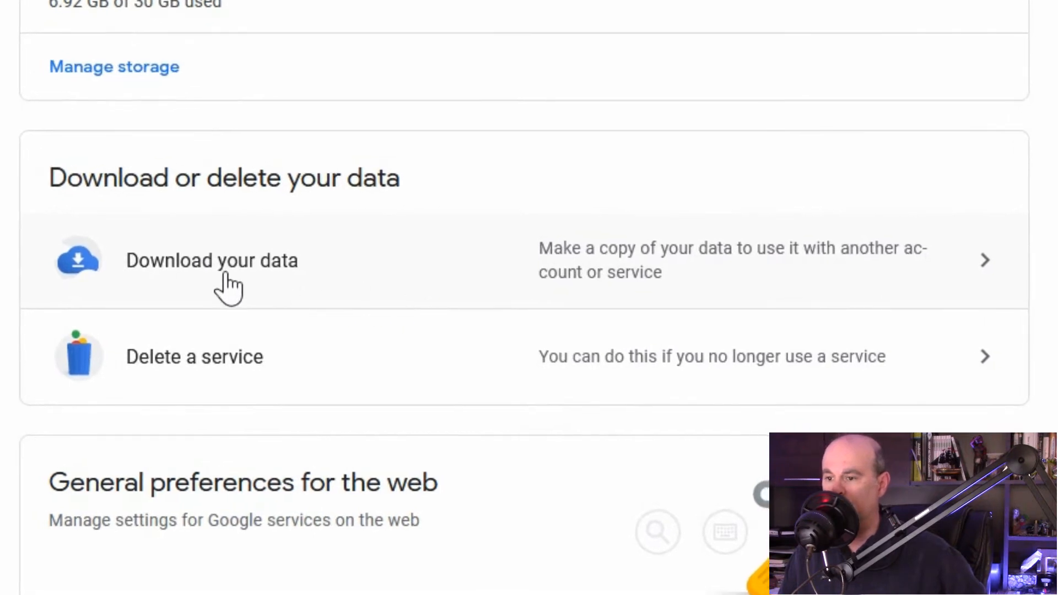
left_click(212, 260)
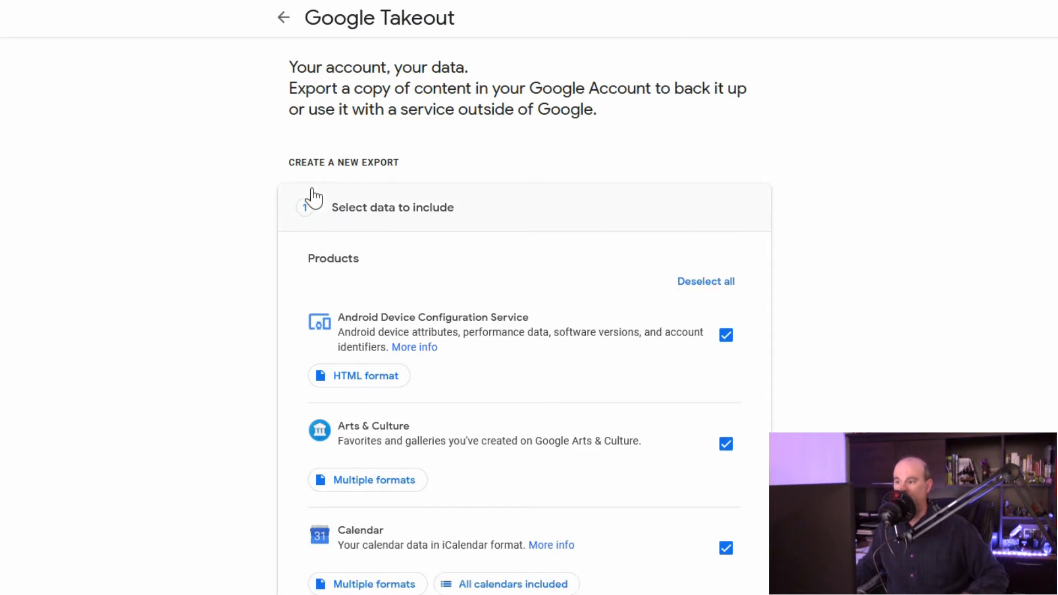
mouse_move(432, 199)
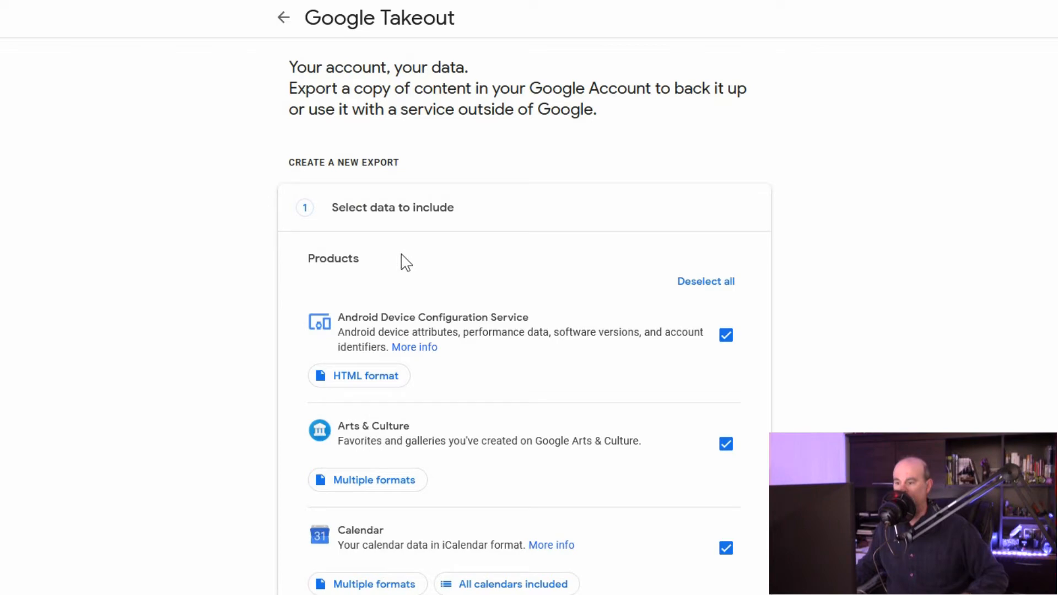
scroll("down", 3)
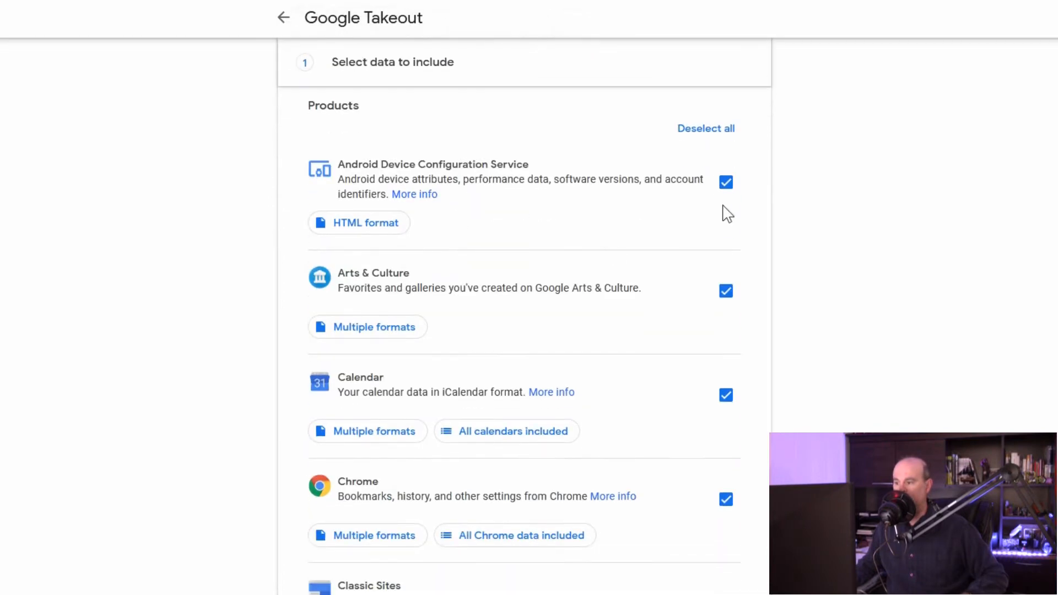
scroll("down", 3)
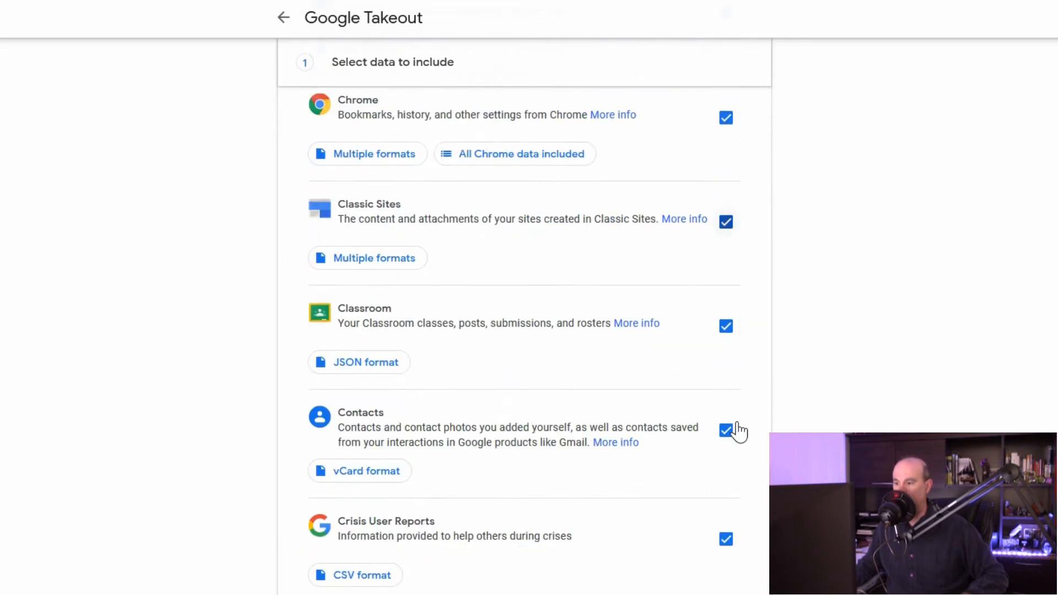
scroll("down", 3)
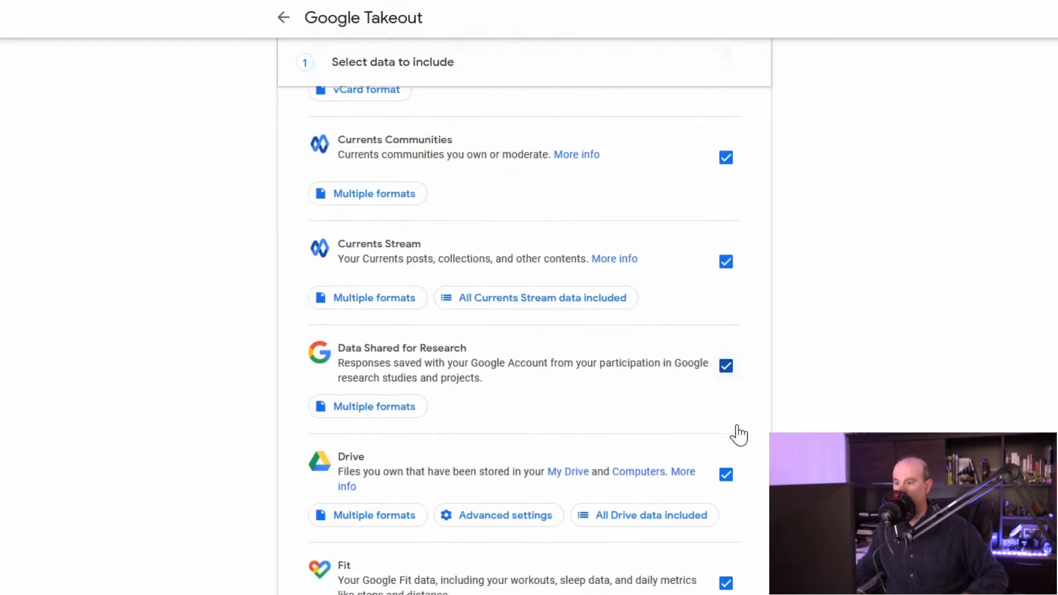
scroll("down", 3)
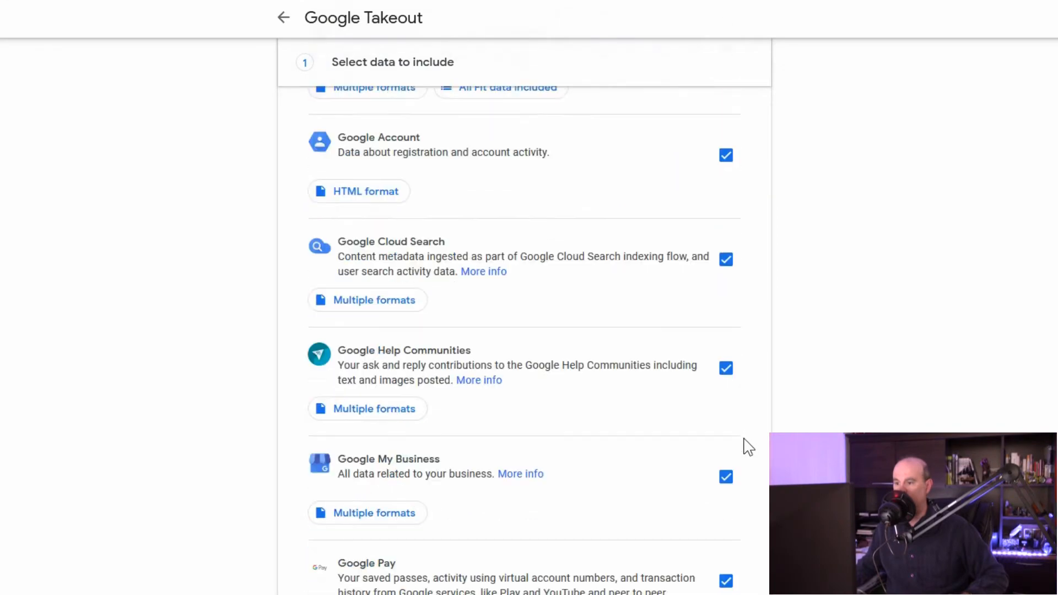
scroll("down", 3)
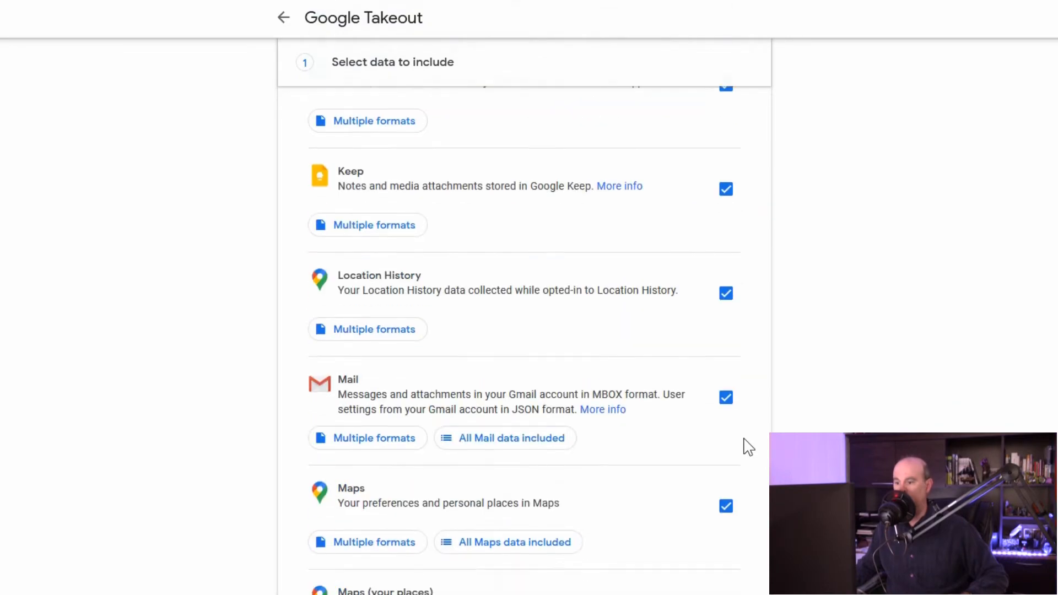
scroll("down", 3)
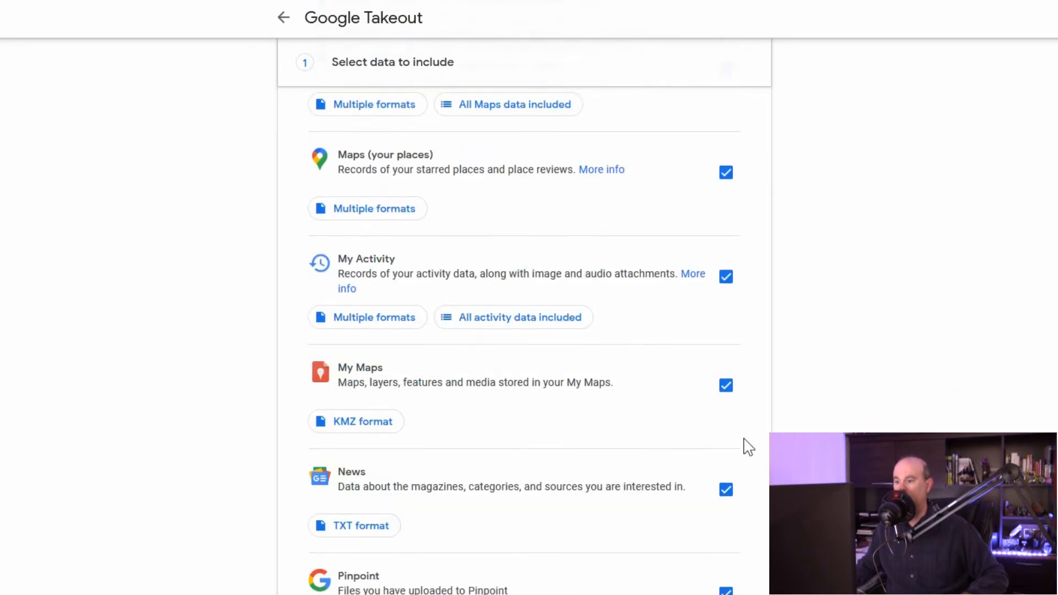
scroll("down", 3)
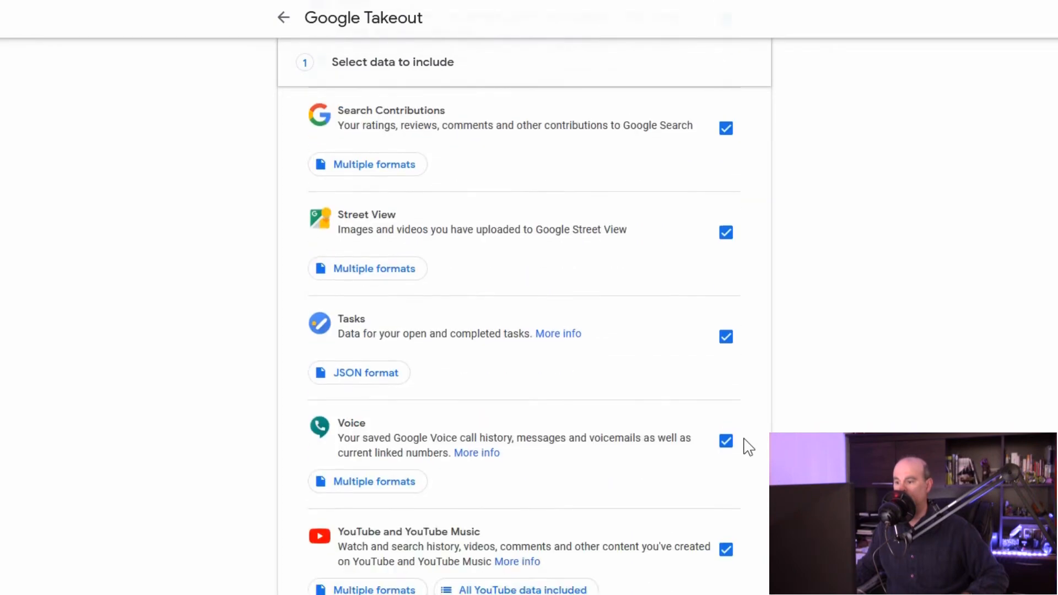
scroll("down", 3)
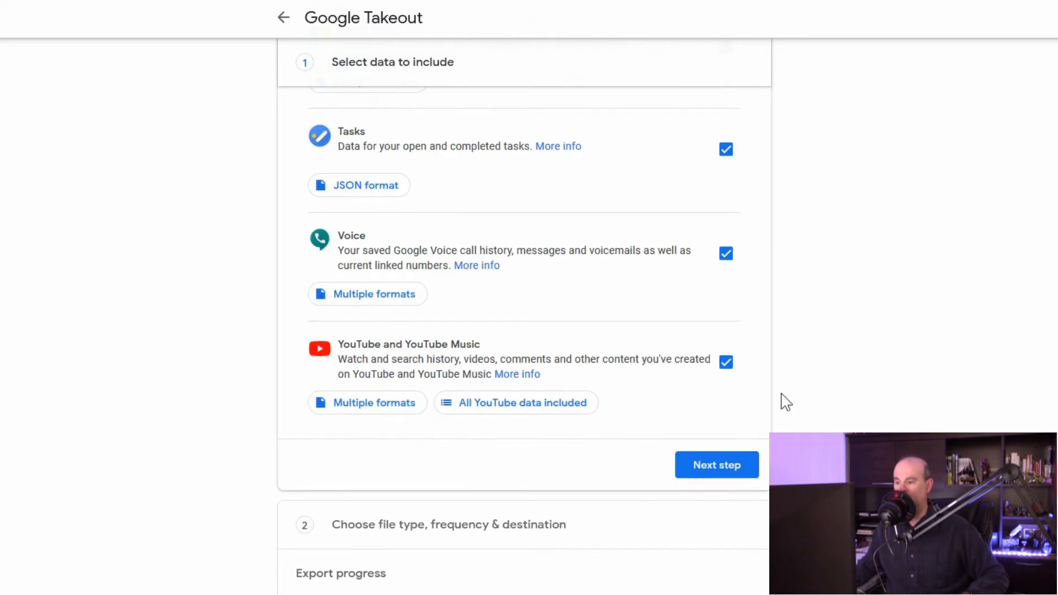
mouse_move(789, 341)
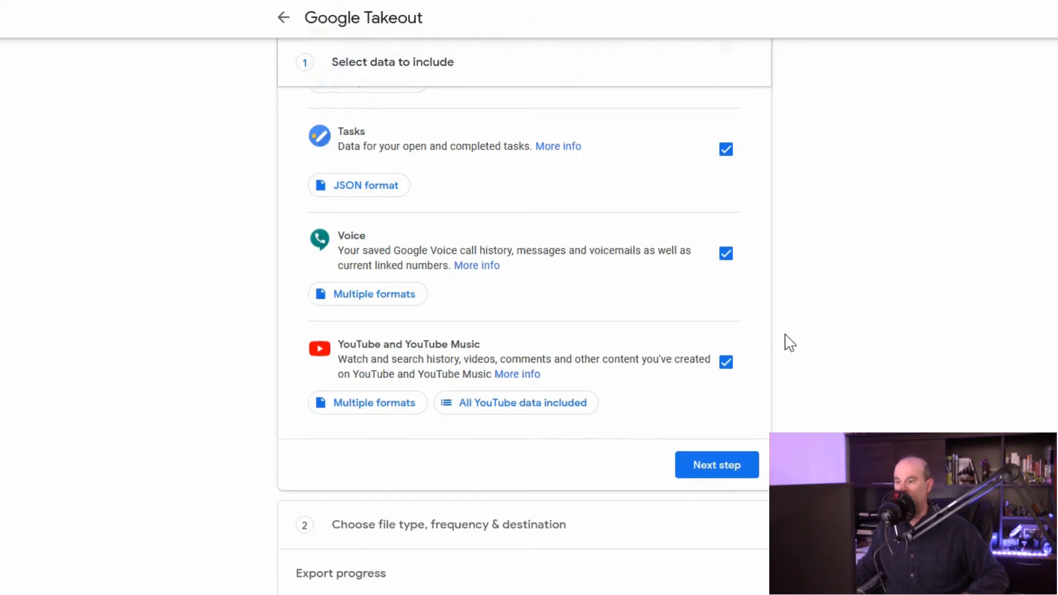
mouse_move(831, 356)
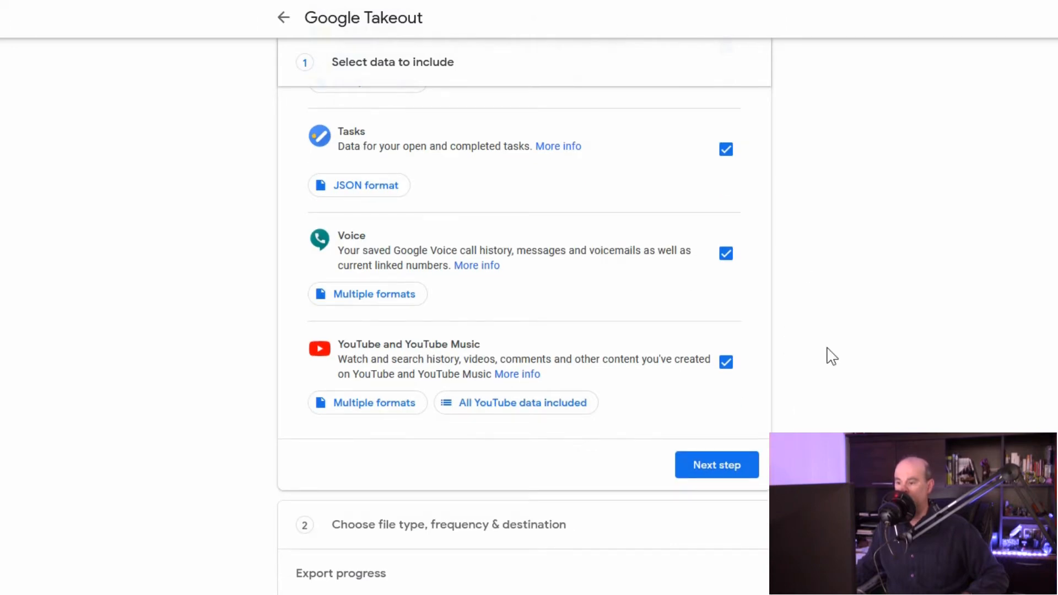
scroll("down", 3)
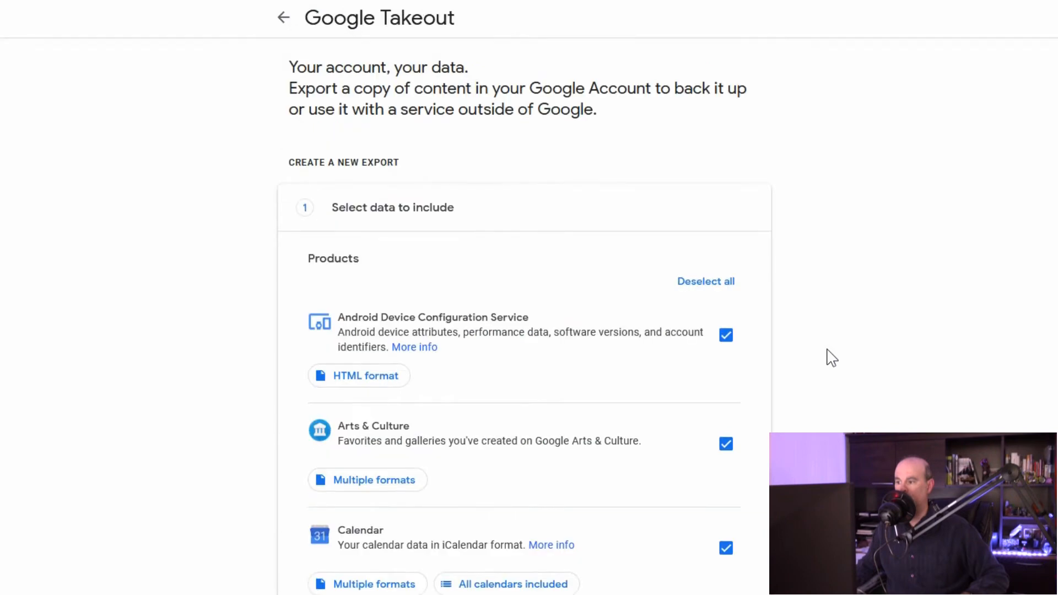
- Deselect all products and tick only Mail for the export
left_click(705, 281)
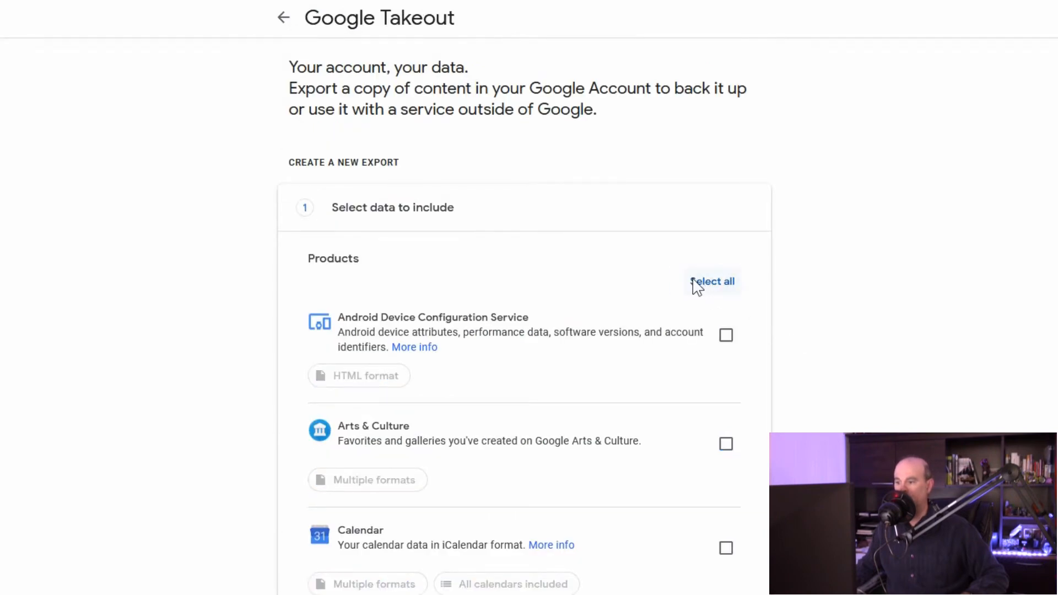
scroll("down", 3)
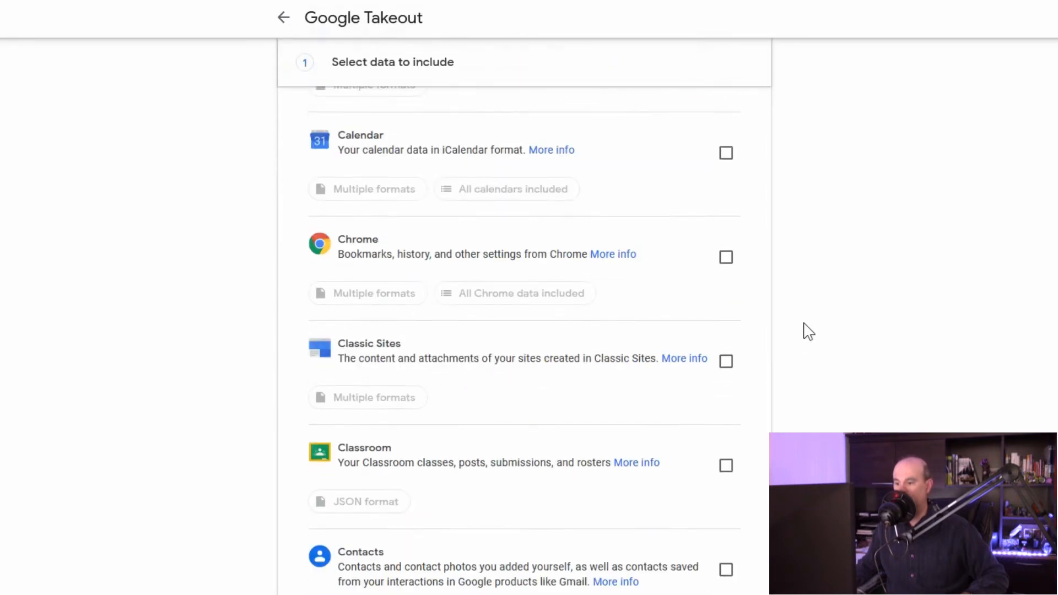
scroll("down", 3)
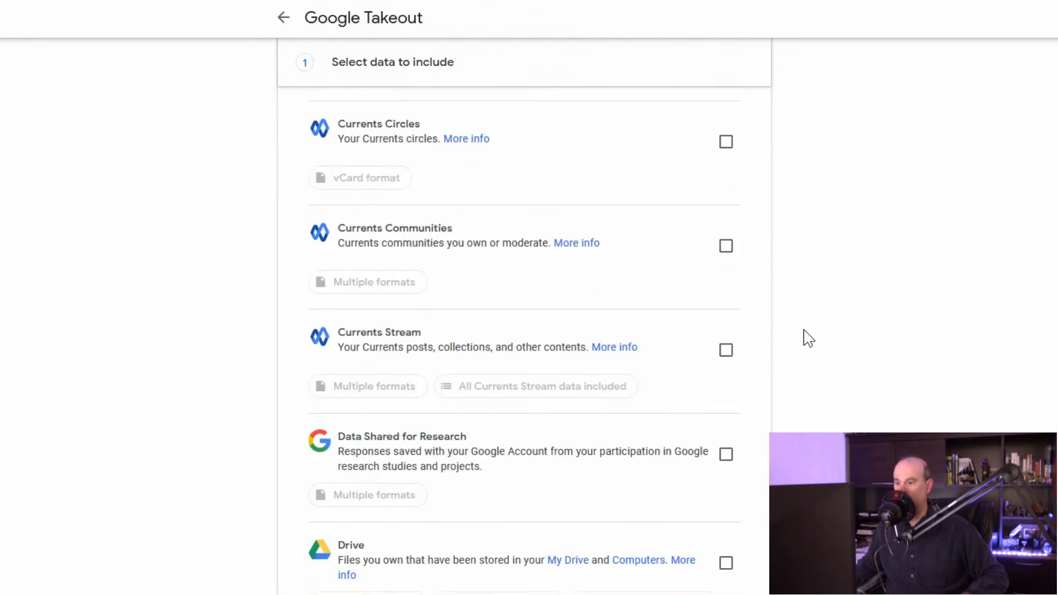
scroll("down", 3)
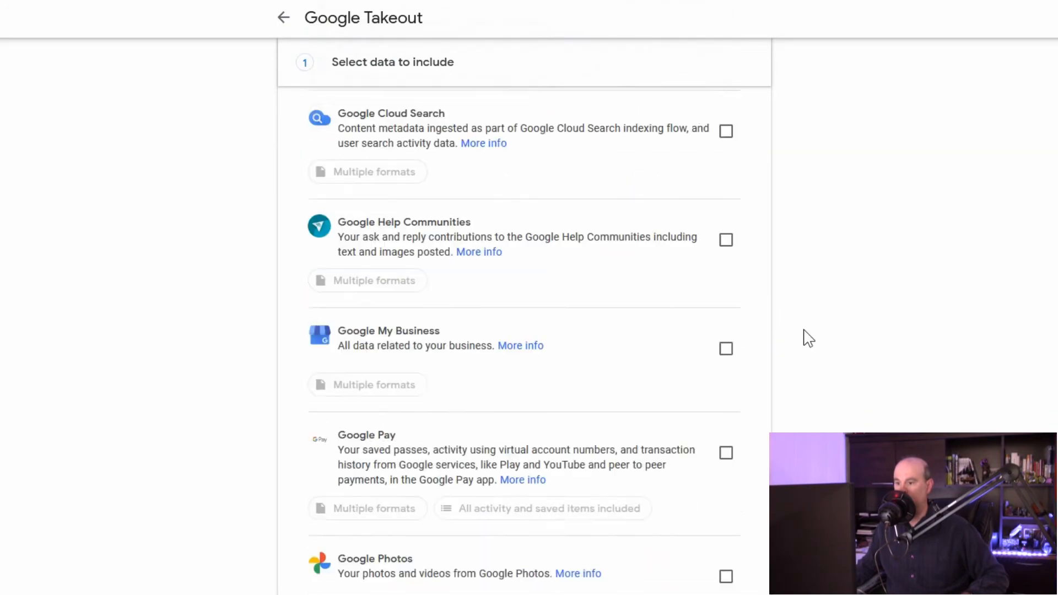
scroll("down", 3)
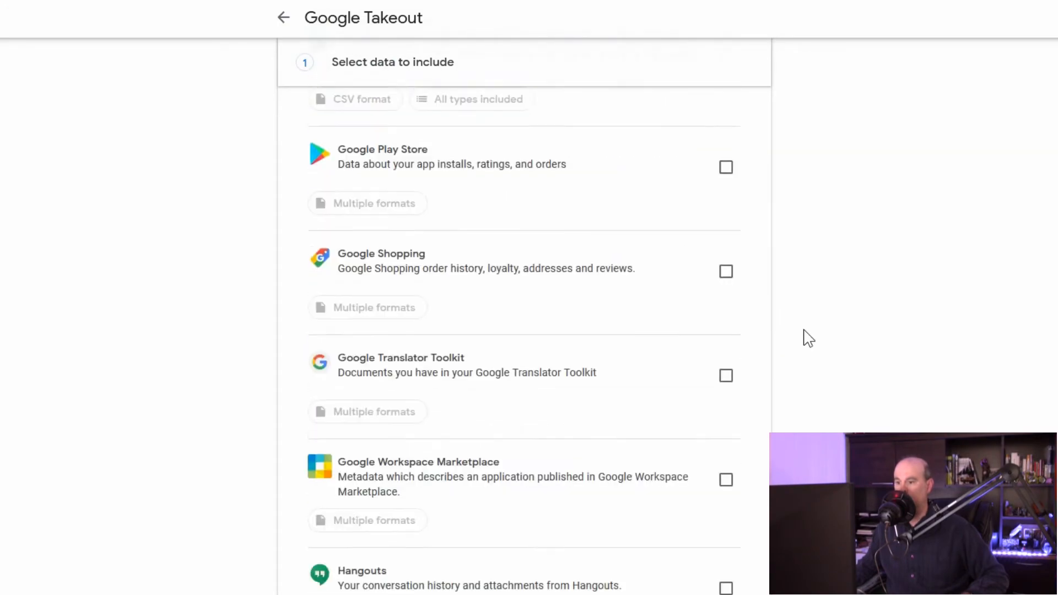
scroll("down", 3)
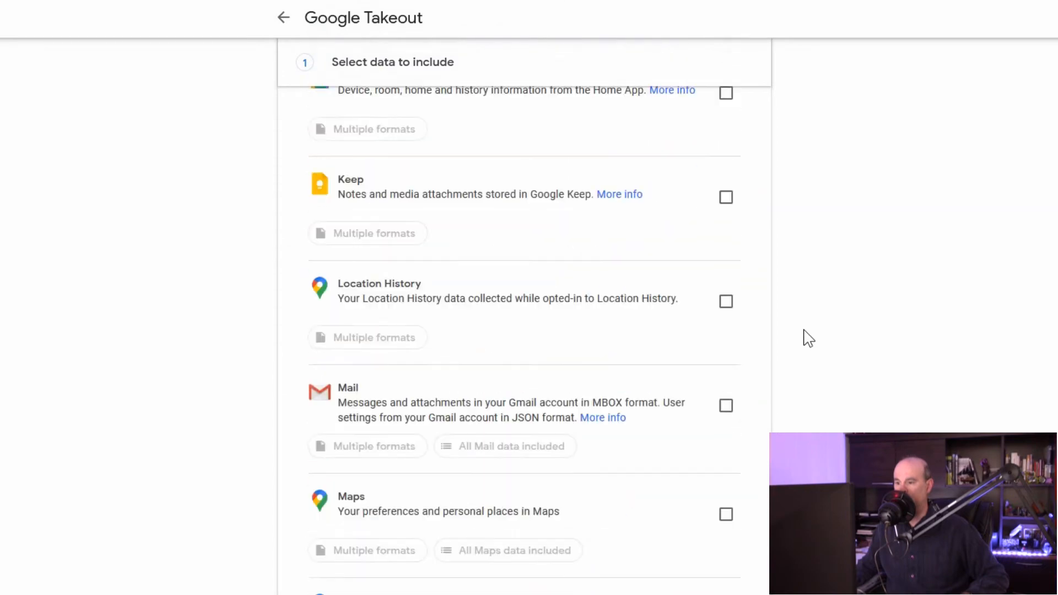
scroll("down", 3)
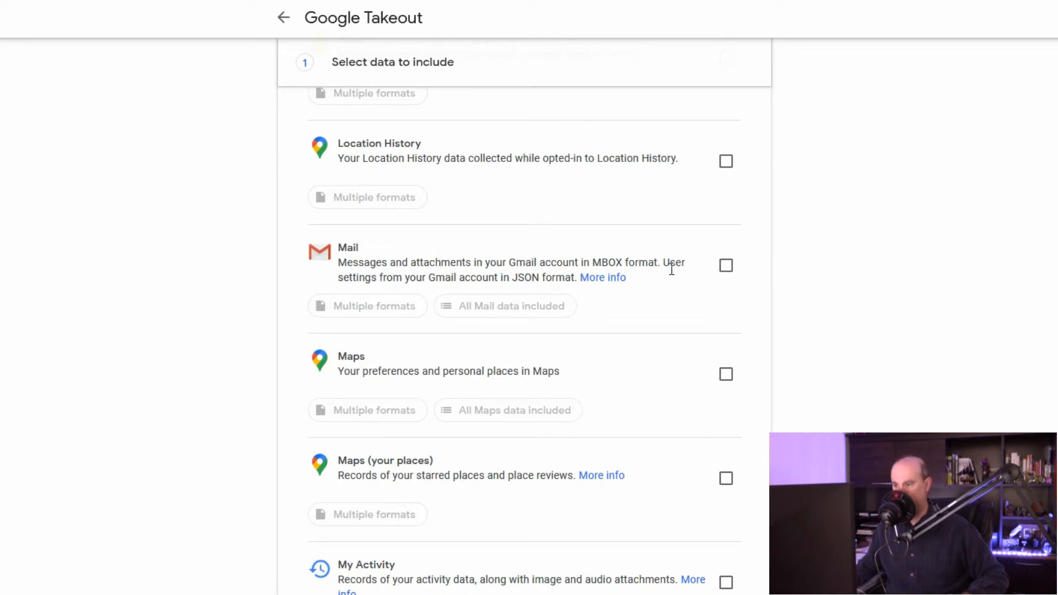
left_click(726, 265)
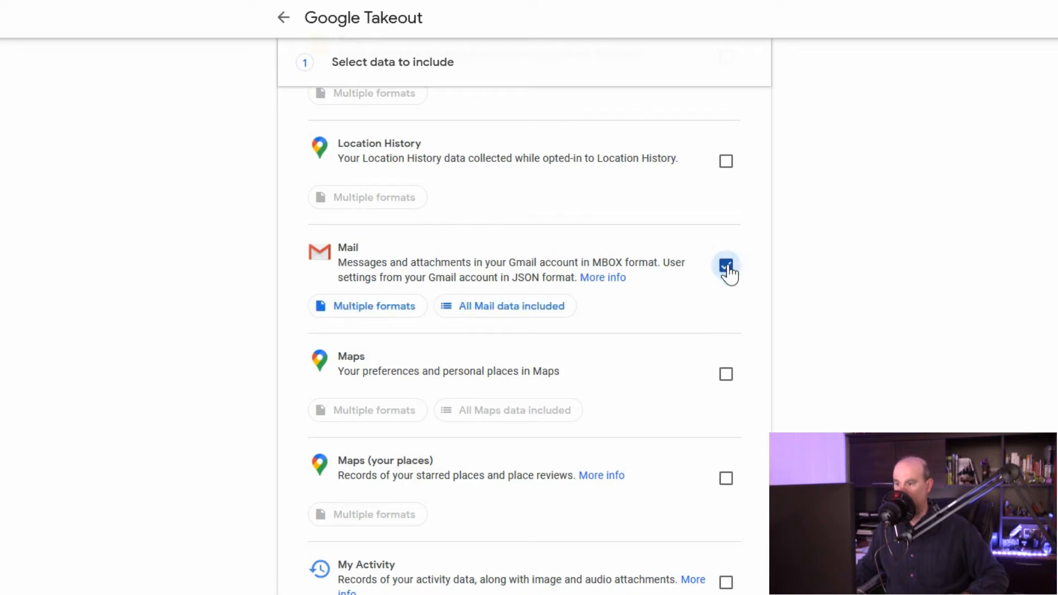
- Review Mail's export formats — MBOX for messages, JSON for settings — and confirm
left_click(726, 266)
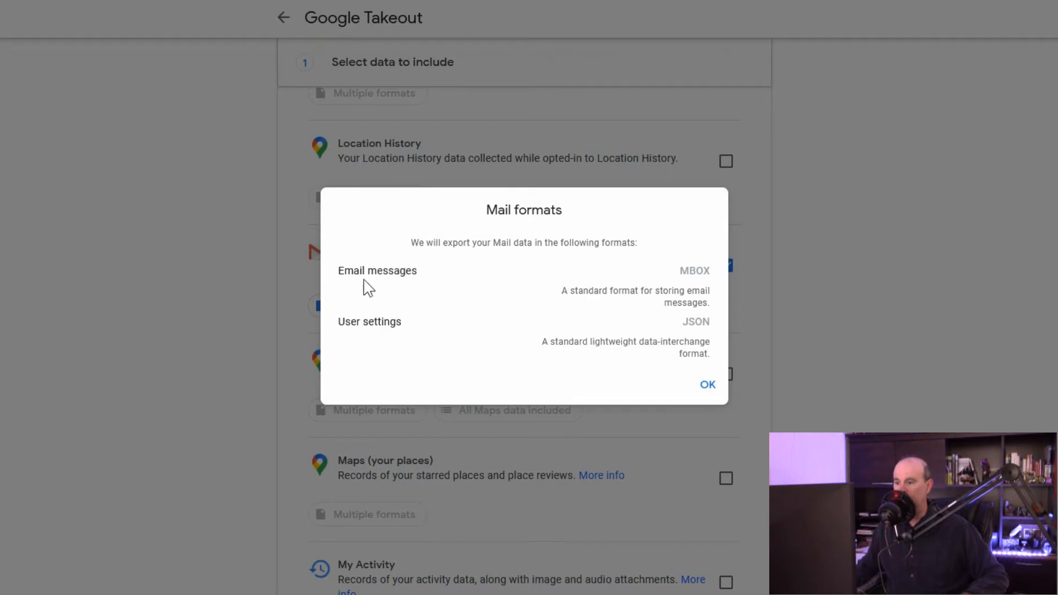
mouse_move(663, 362)
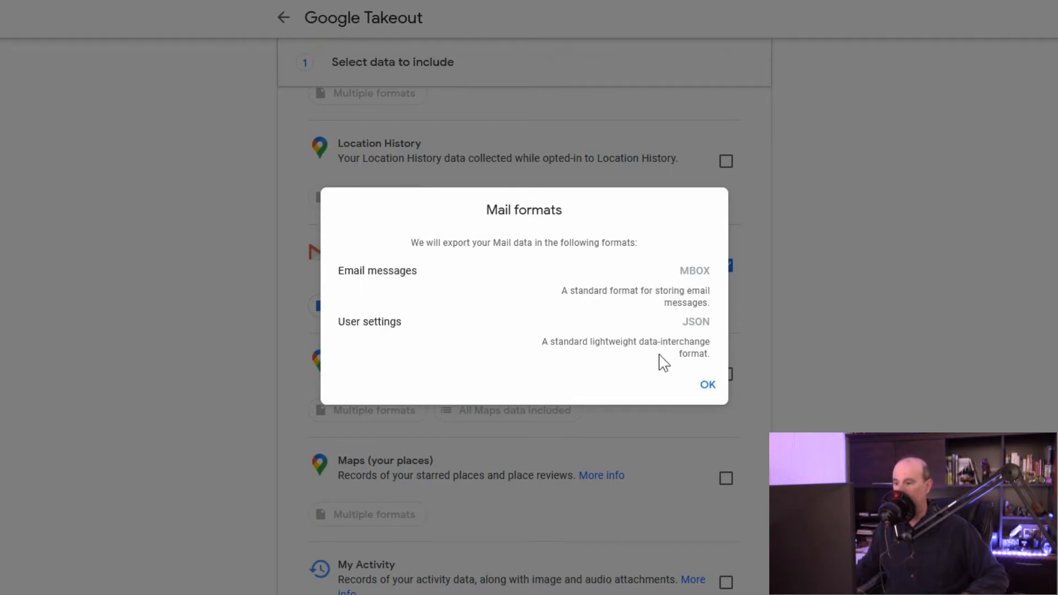
mouse_move(472, 304)
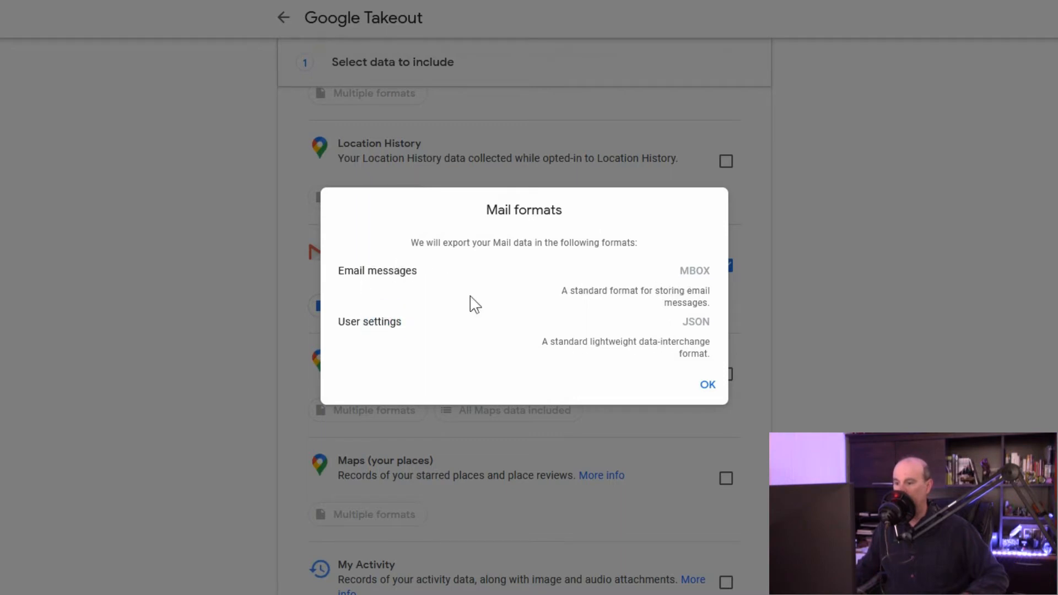
mouse_move(692, 375)
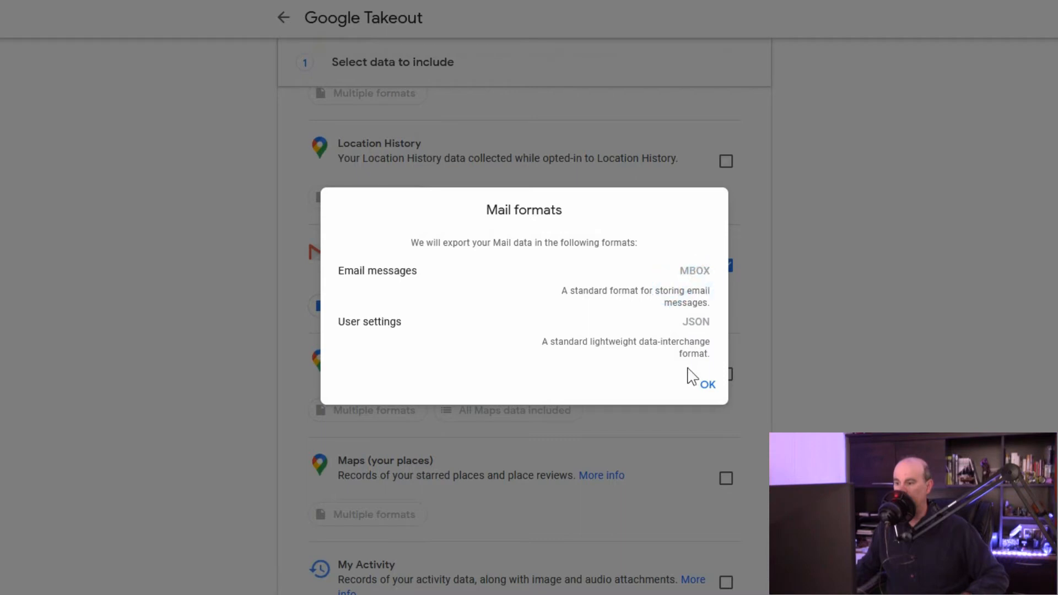
left_click(705, 383)
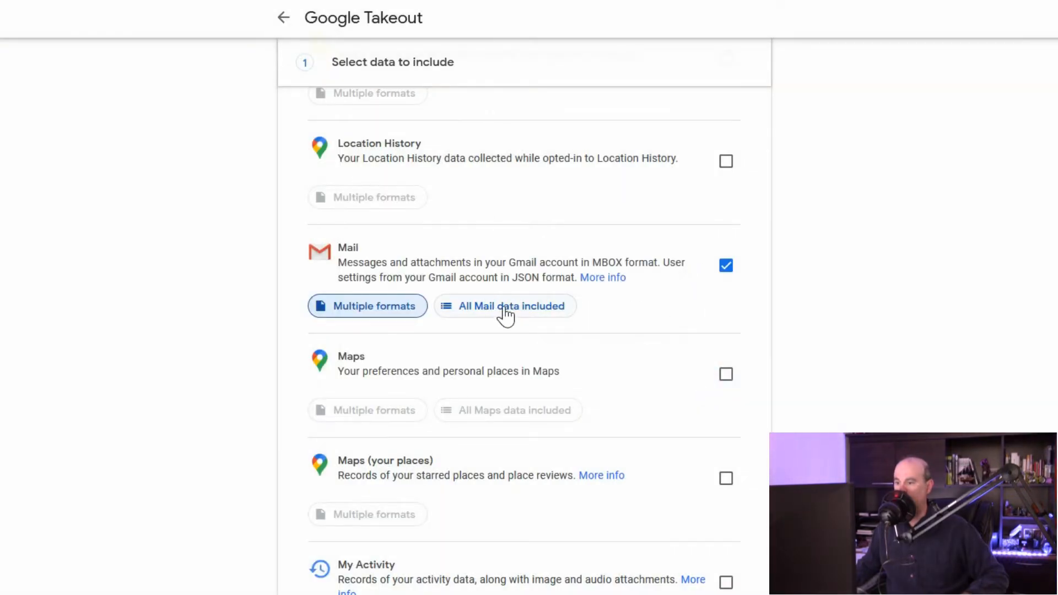
left_click(505, 305)
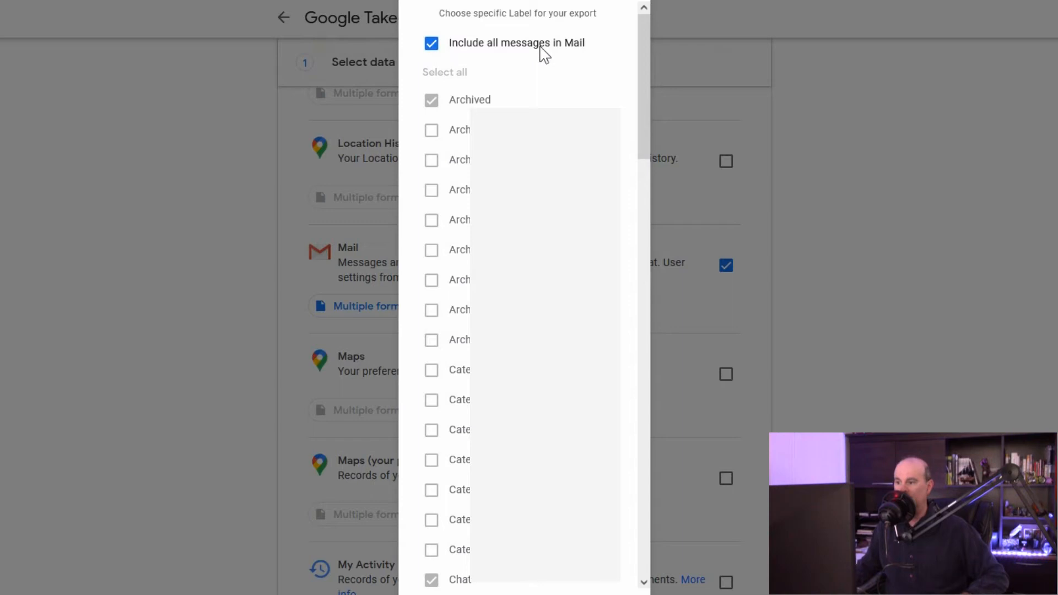
left_click(431, 43)
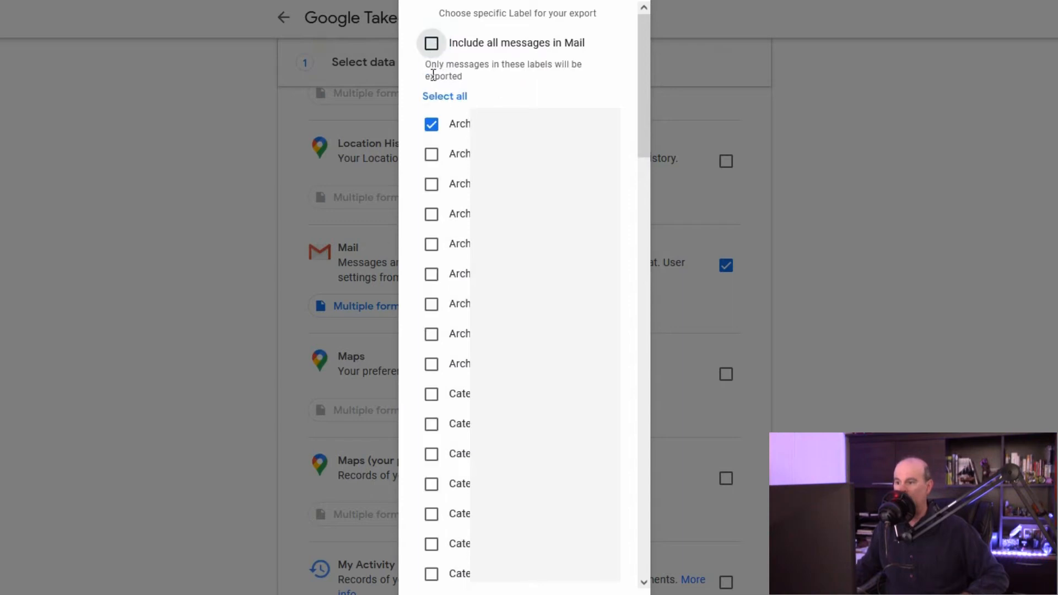
mouse_move(642, 138)
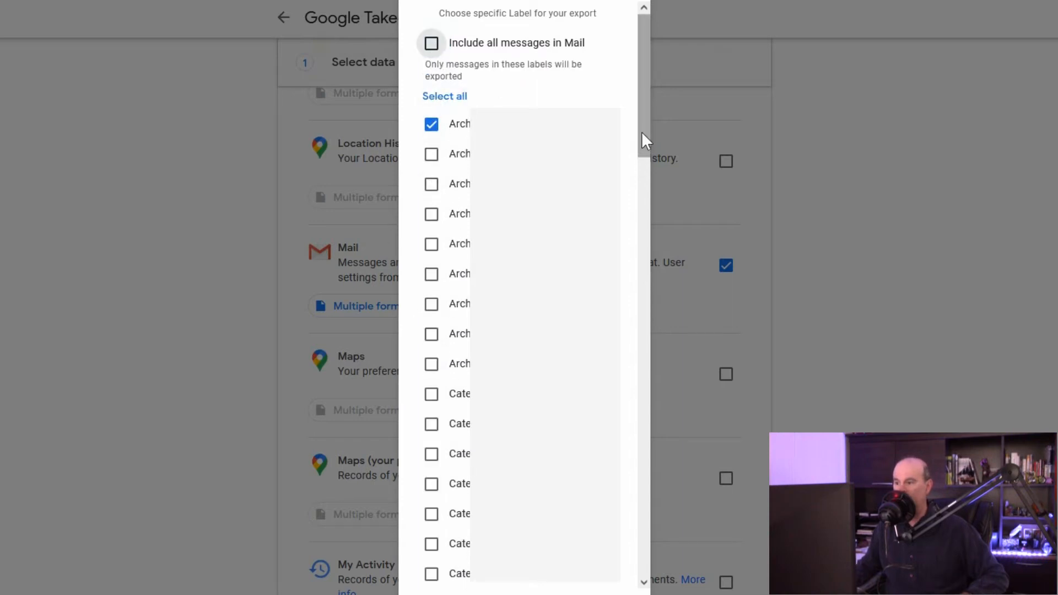
scroll("down", 3)
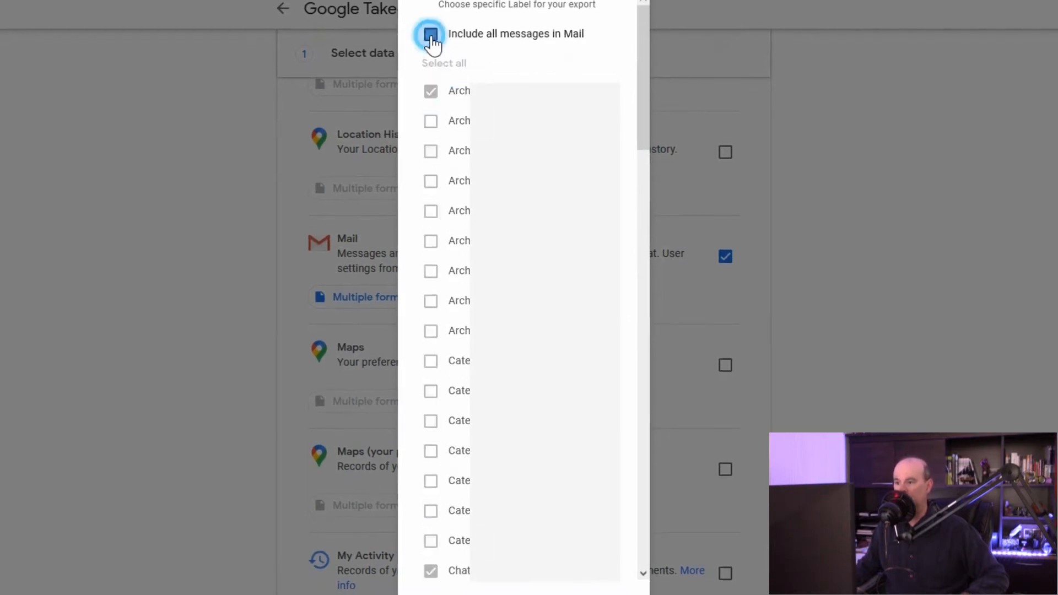
left_click(429, 34)
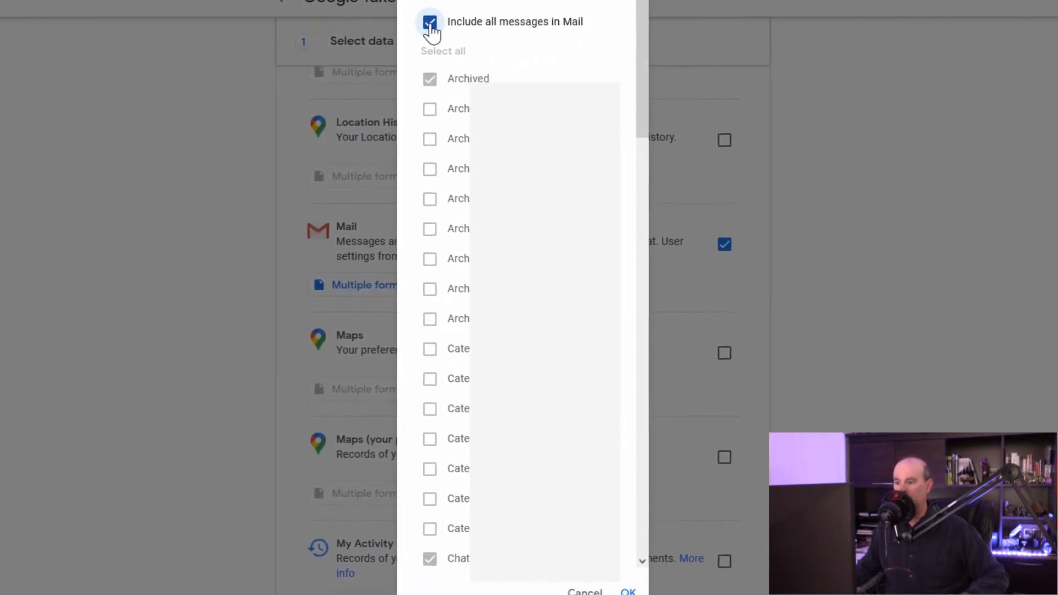
scroll("down", 3)
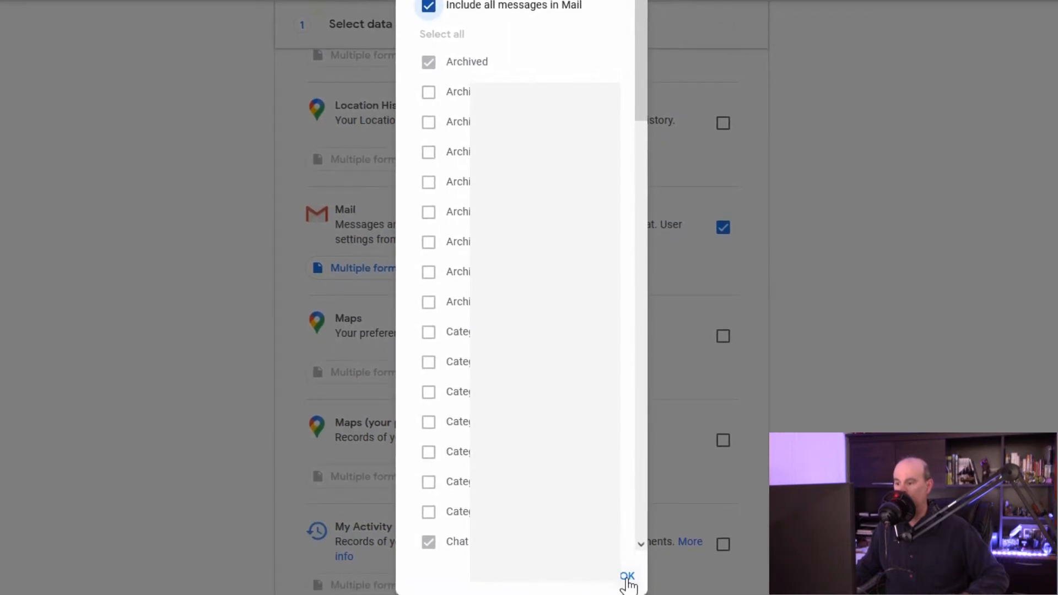
left_click(626, 576)
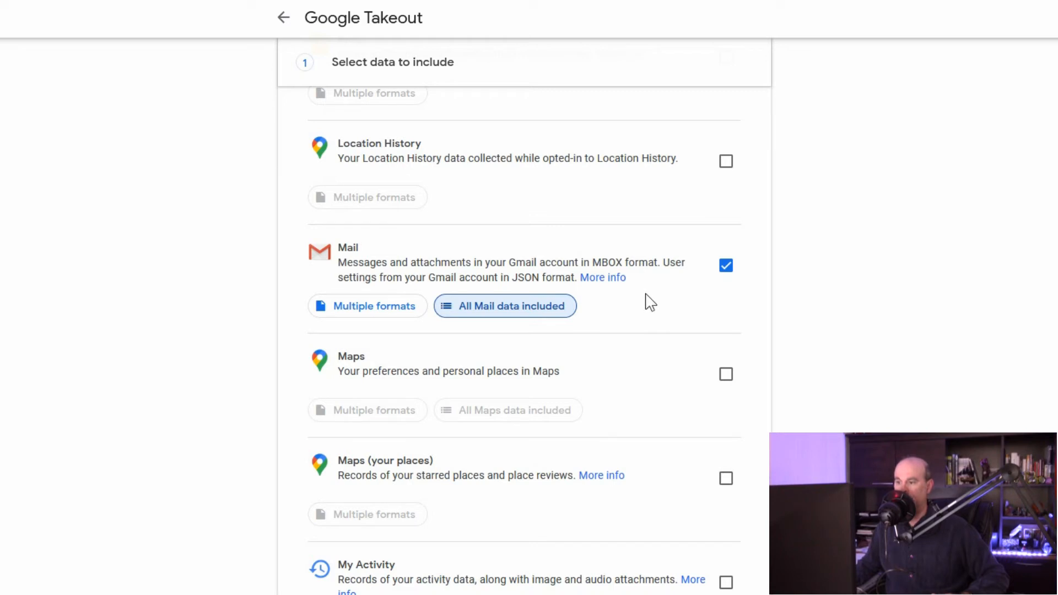
mouse_move(594, 390)
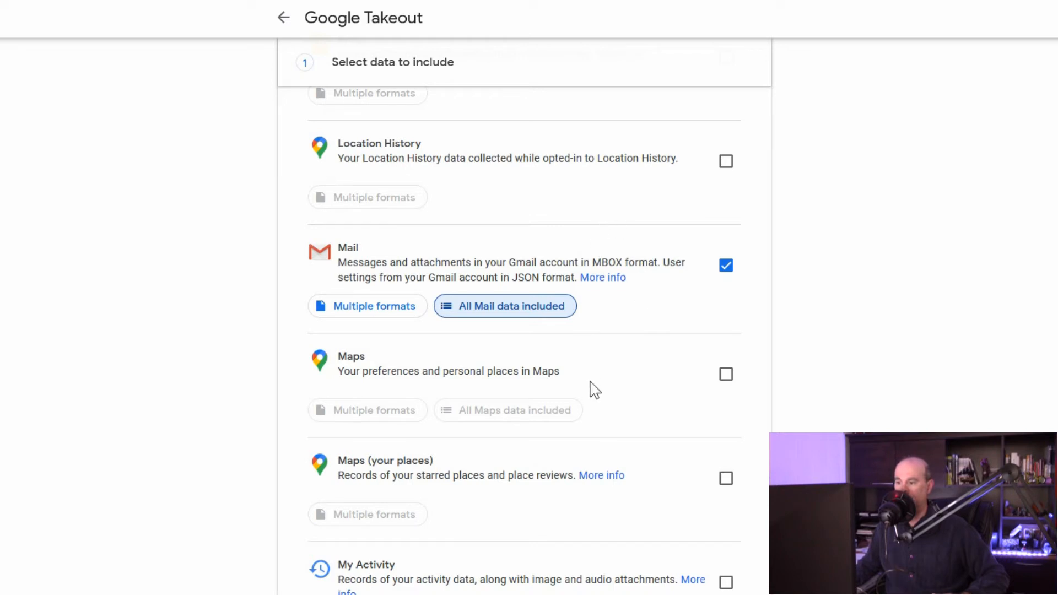
mouse_move(432, 396)
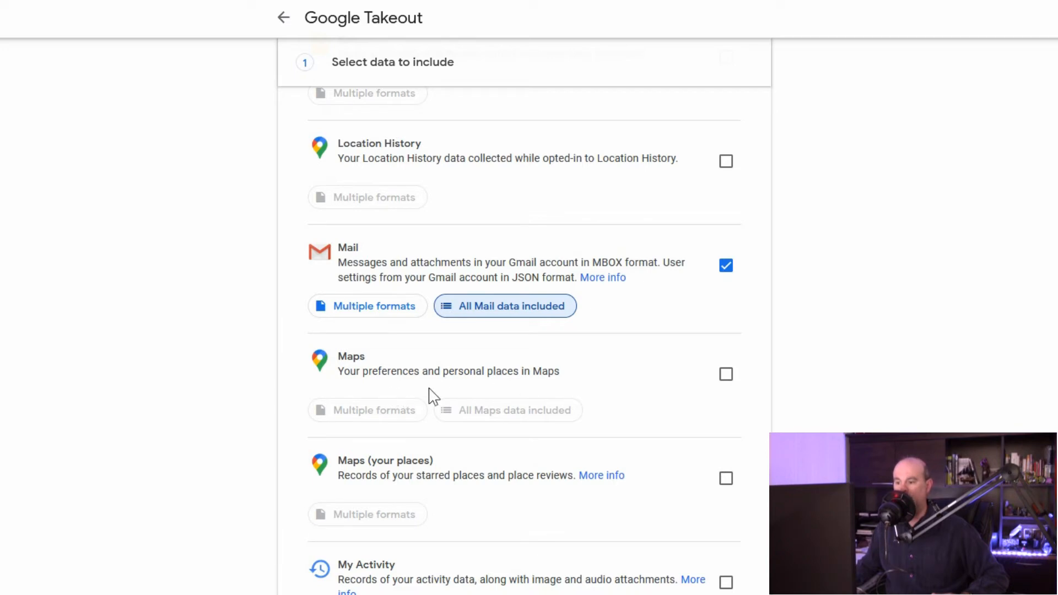
mouse_move(606, 377)
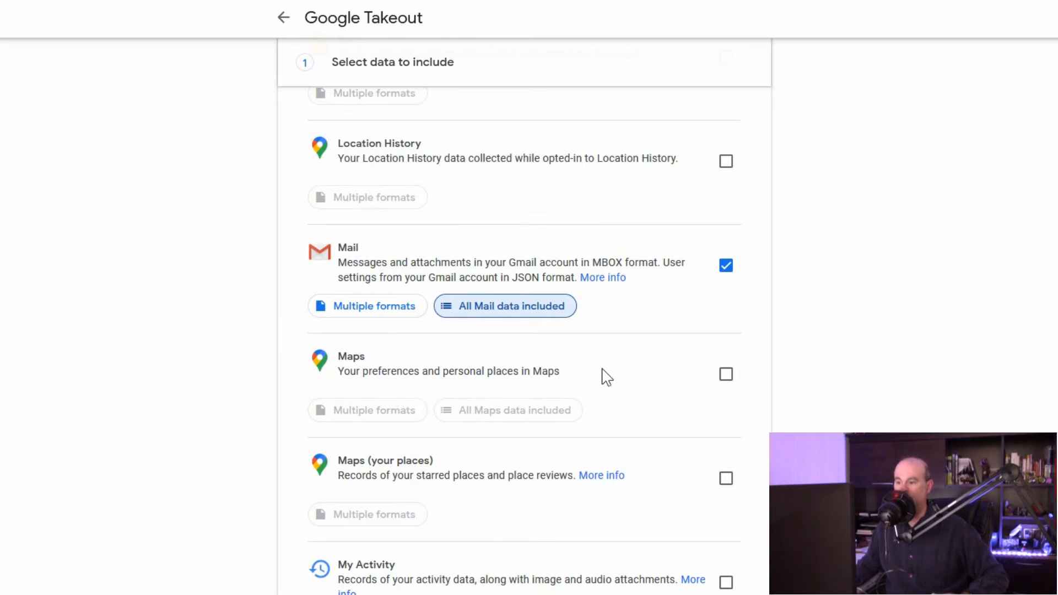
scroll("down", 3)
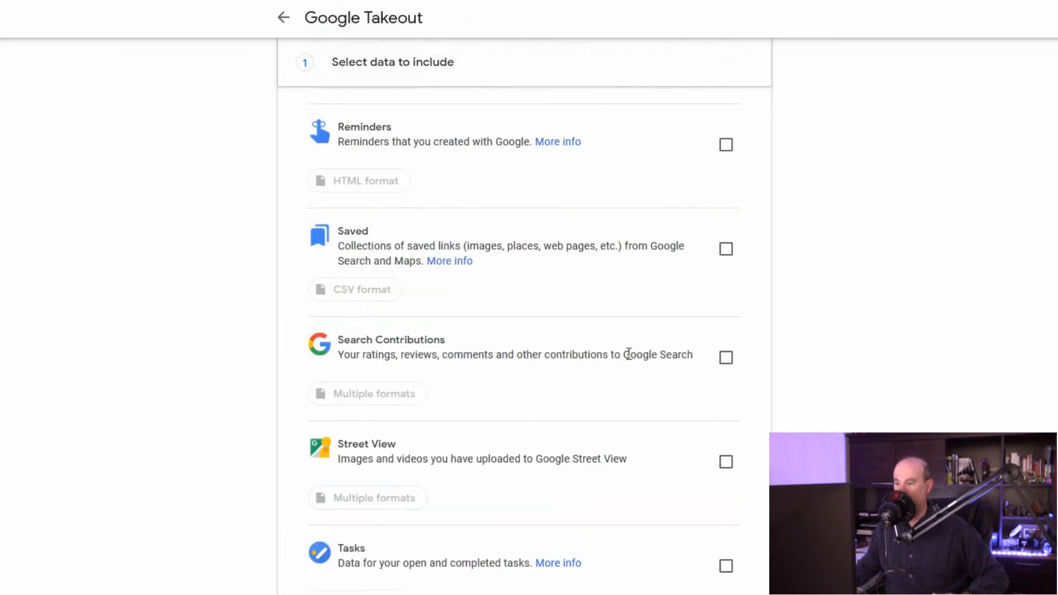
scroll("down", 3)
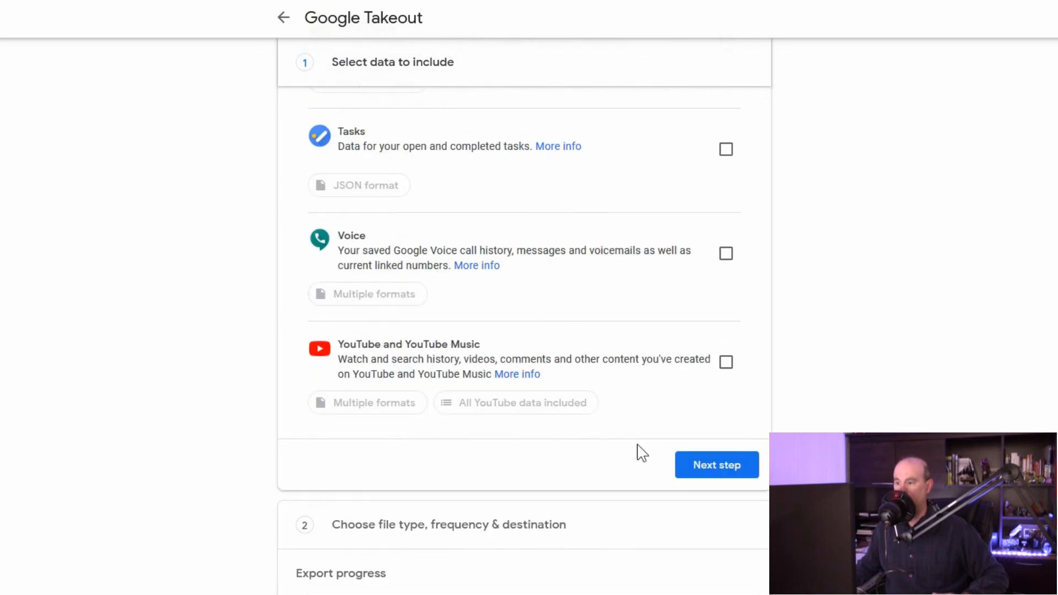
- Proceed to file type and frequency settings and choose 'Export every 2 months for 1 year'
left_click(716, 464)
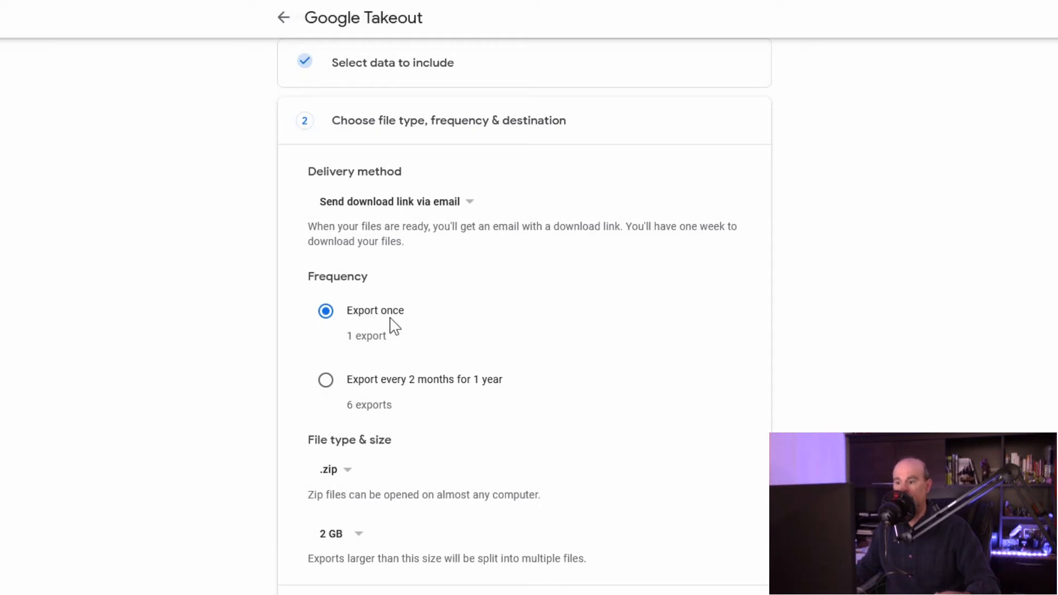
mouse_move(419, 333)
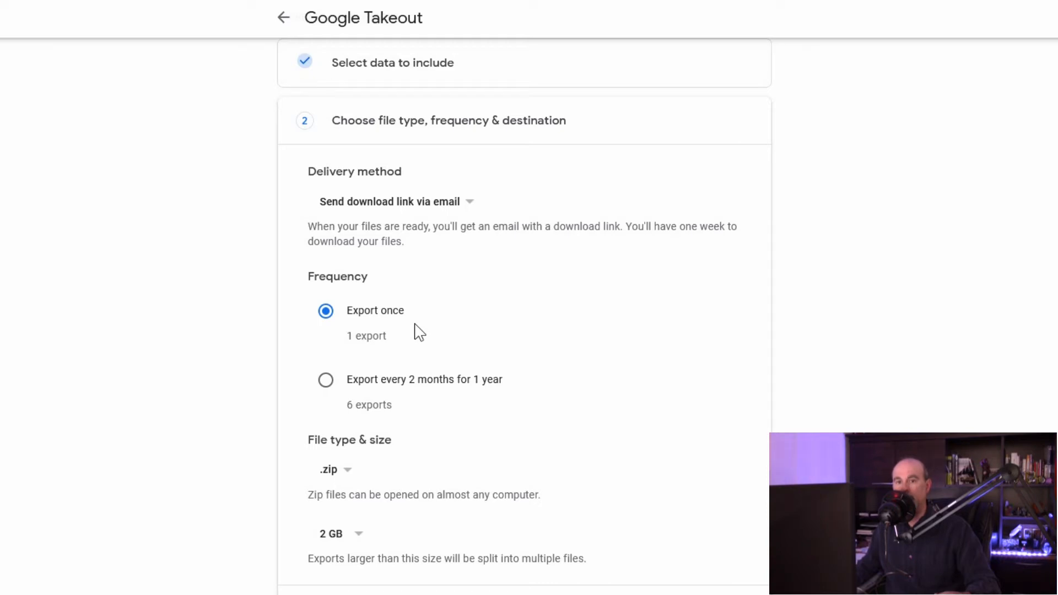
mouse_move(384, 383)
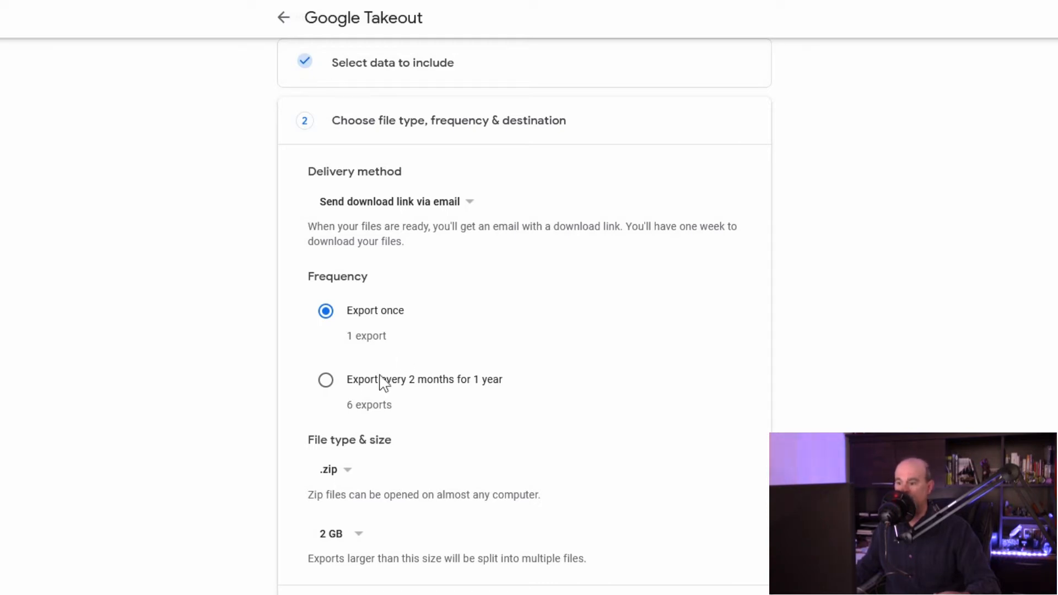
left_click(326, 379)
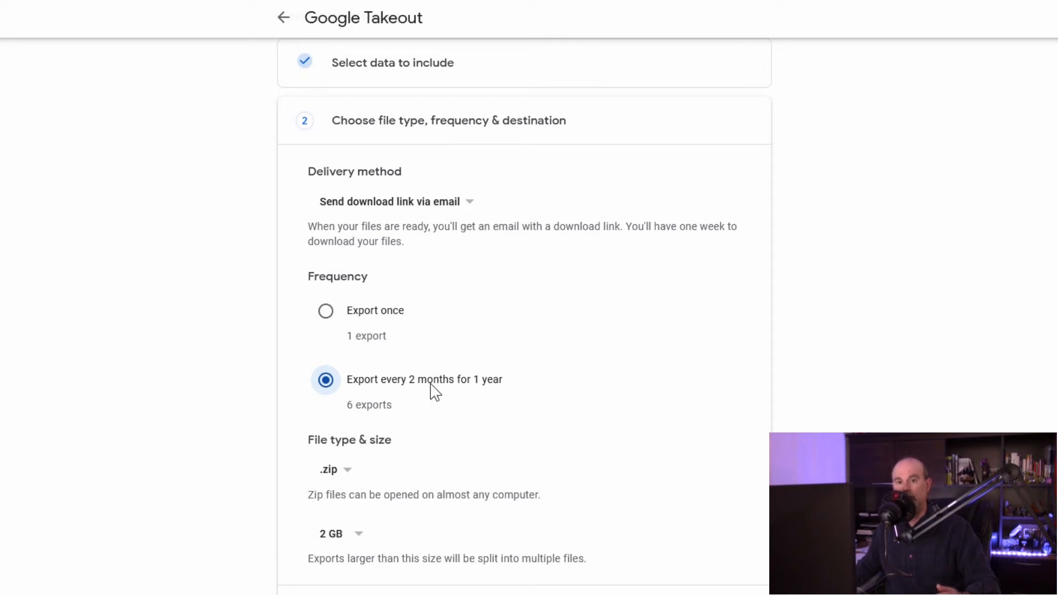
scroll("down", 3)
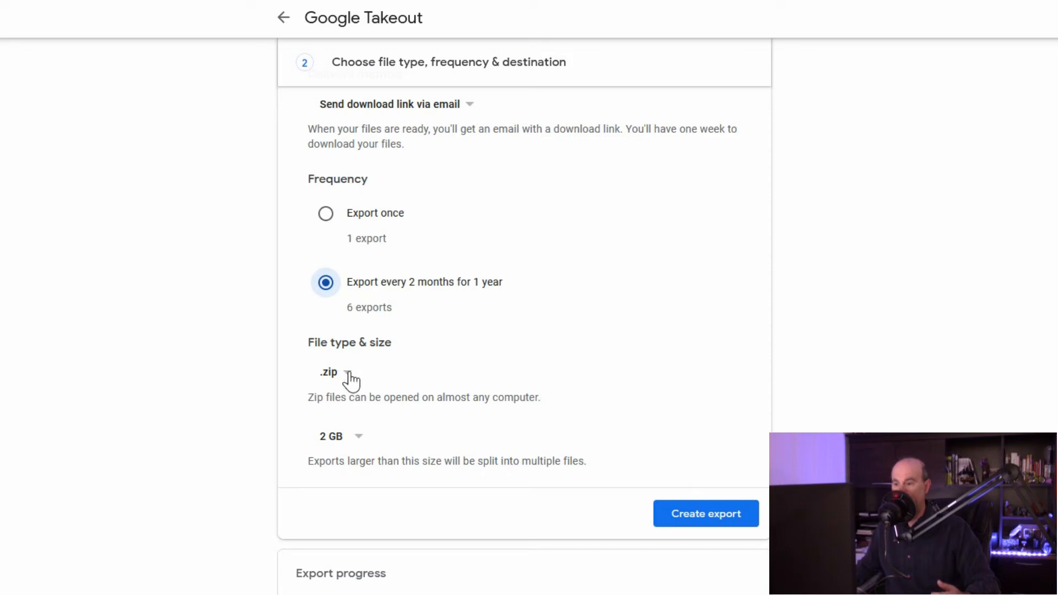
left_click(328, 372)
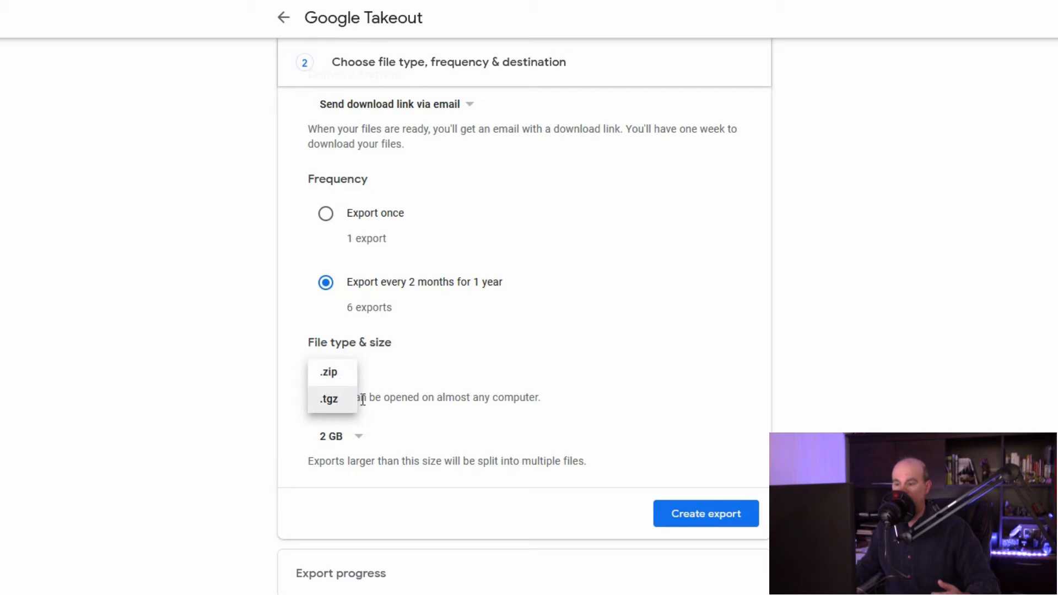
left_click(328, 371)
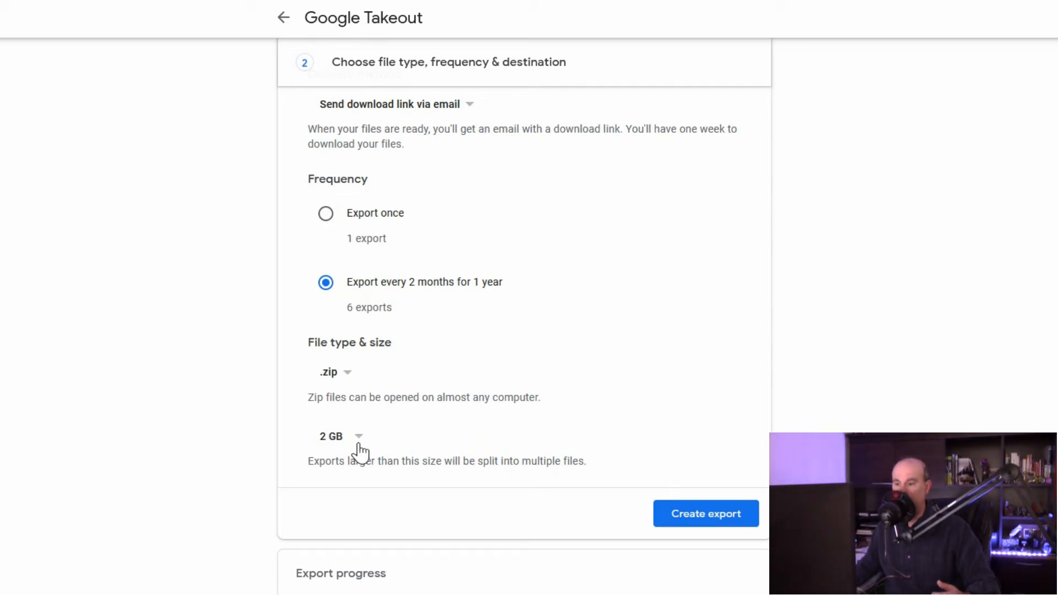
mouse_move(343, 377)
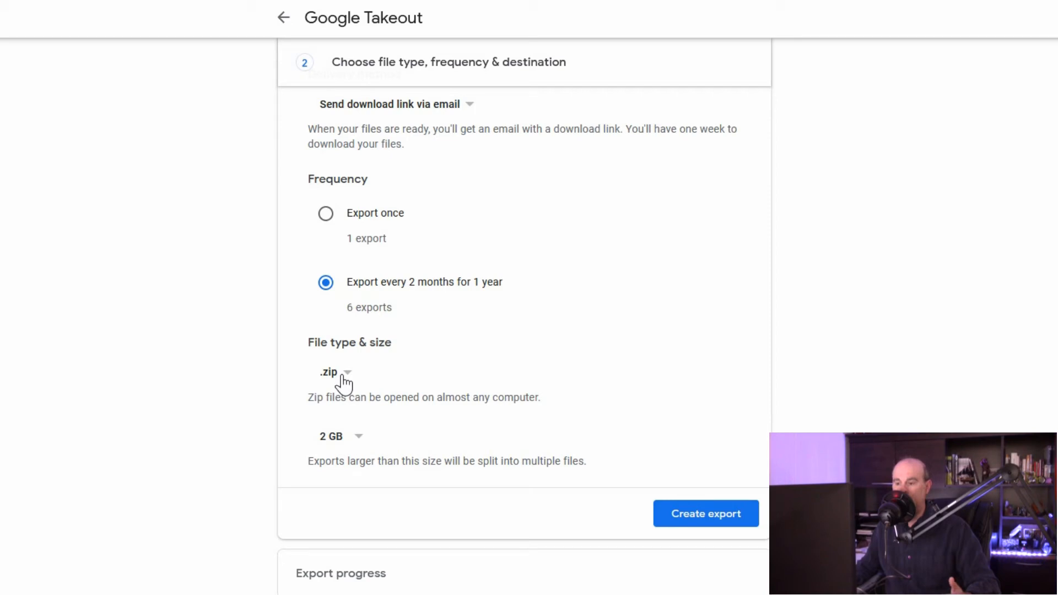
mouse_move(353, 451)
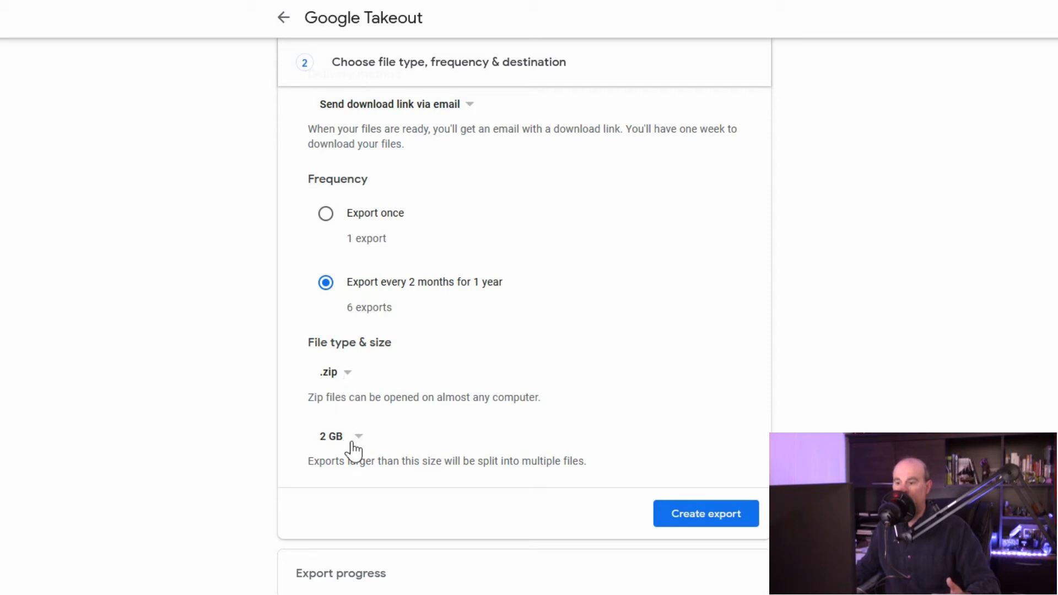
mouse_move(350, 385)
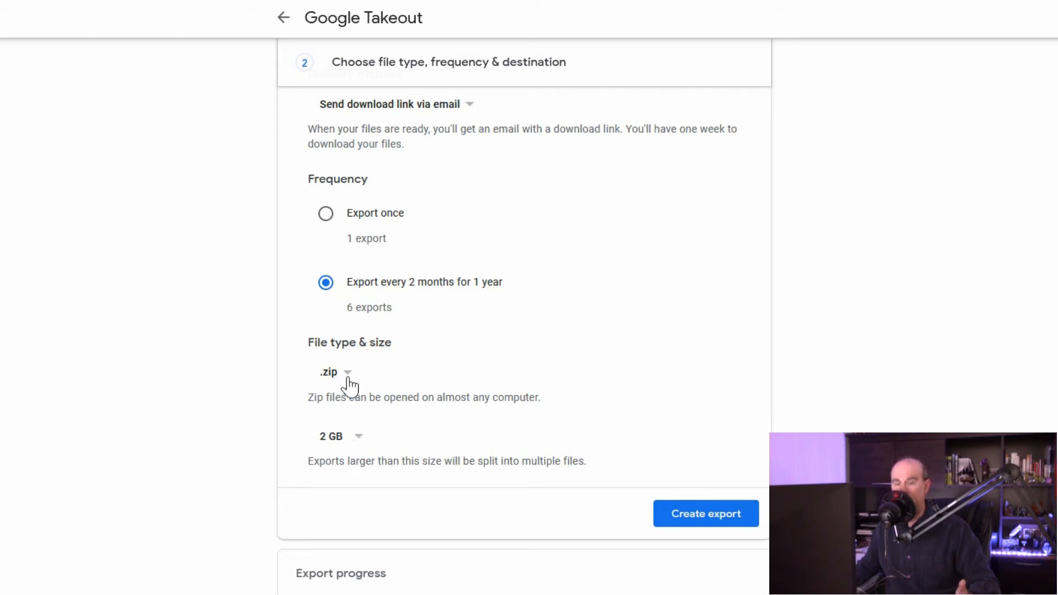
mouse_move(356, 442)
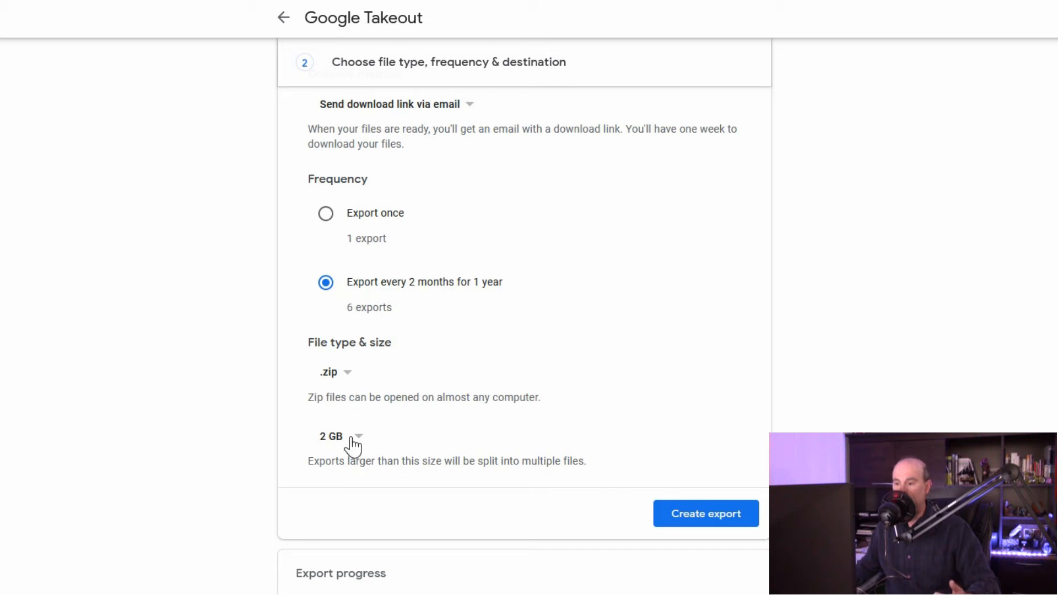
mouse_move(383, 476)
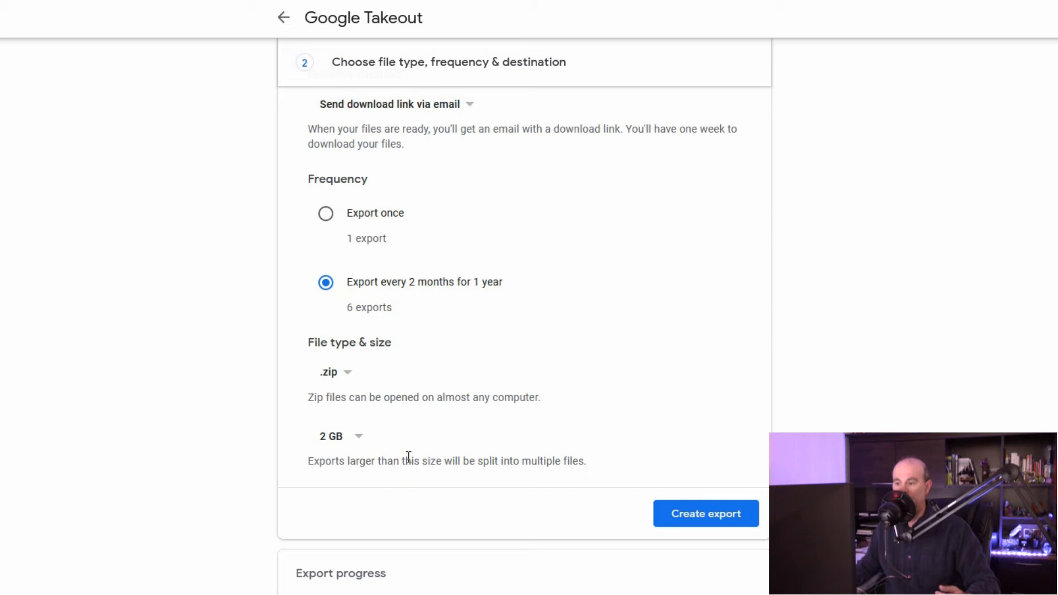
left_click(339, 436)
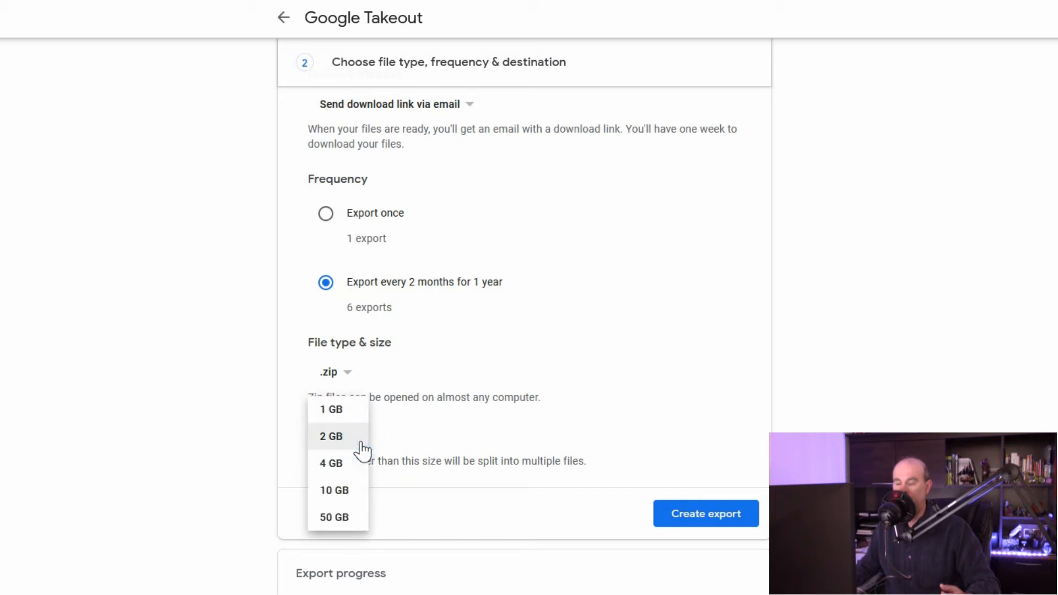
mouse_move(368, 458)
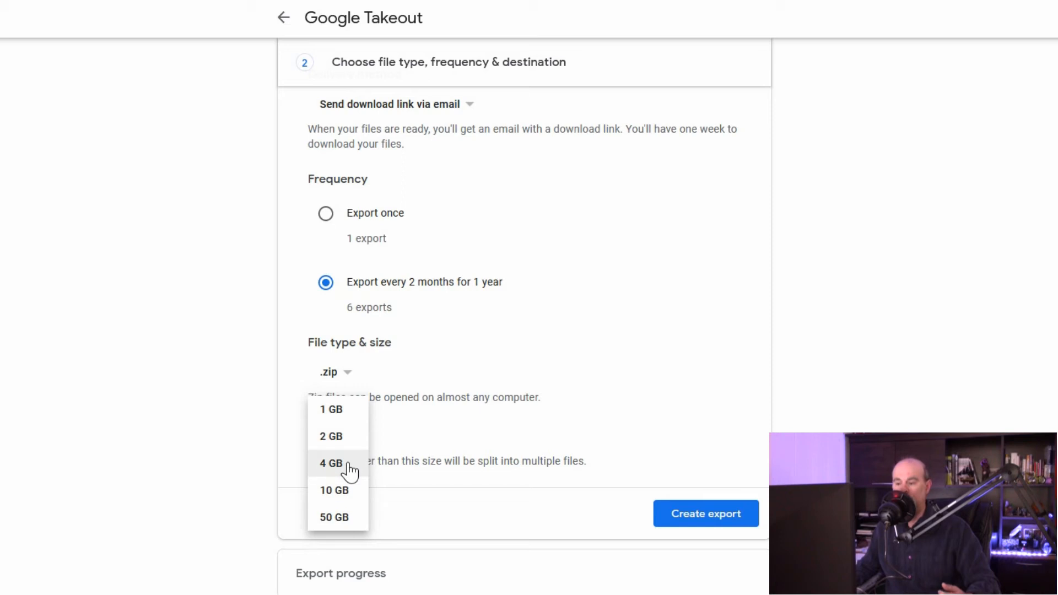
mouse_move(373, 469)
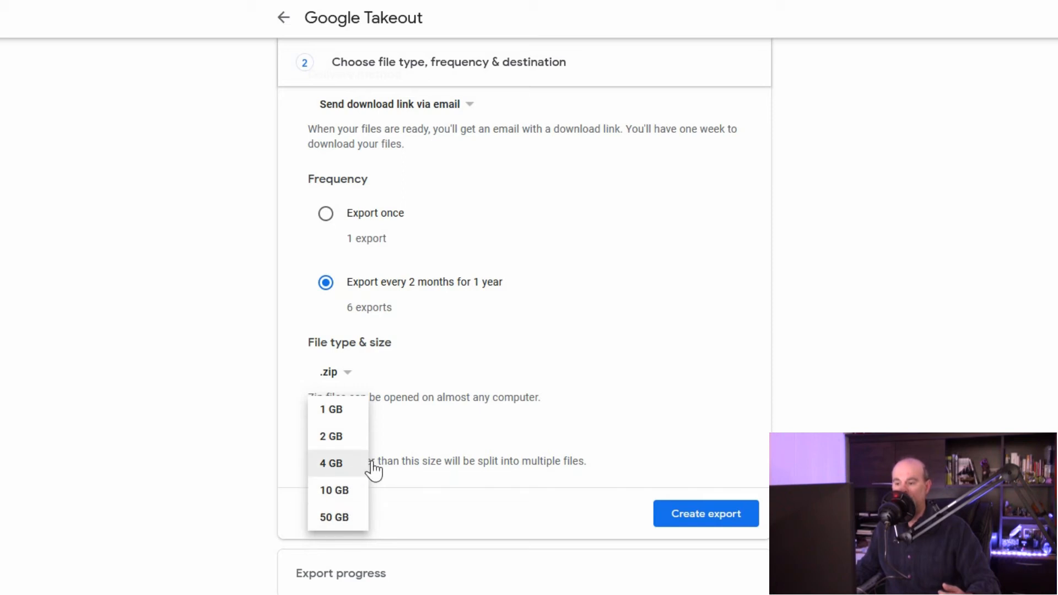
left_click(331, 436)
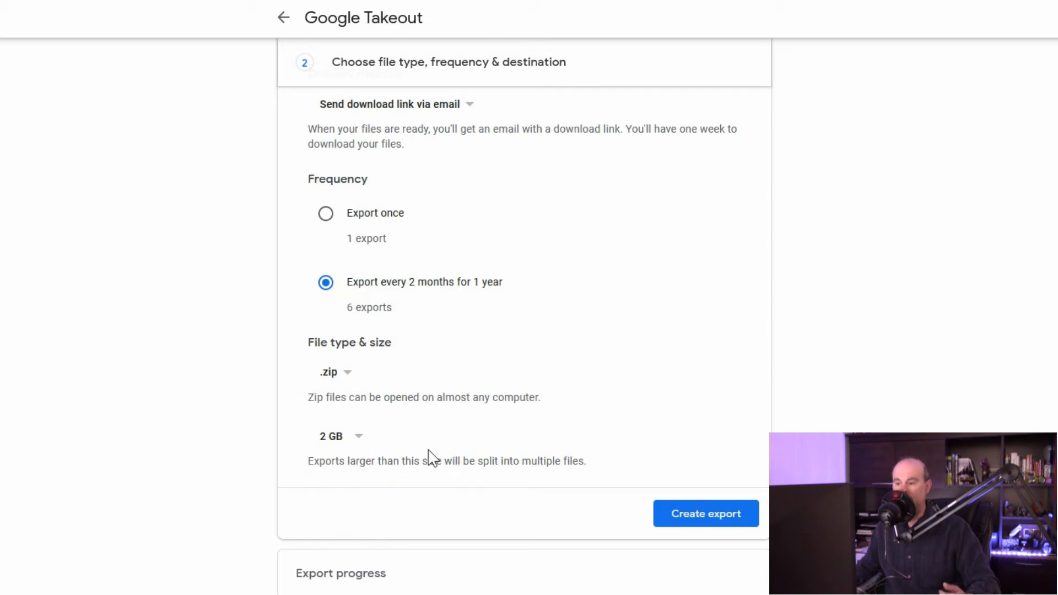
mouse_move(362, 448)
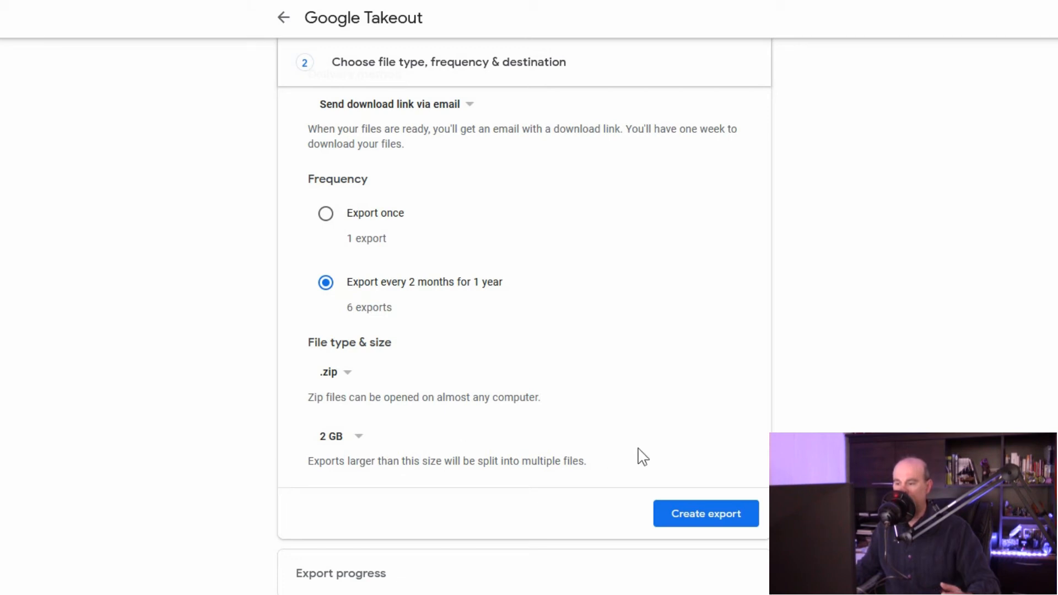
mouse_move(576, 373)
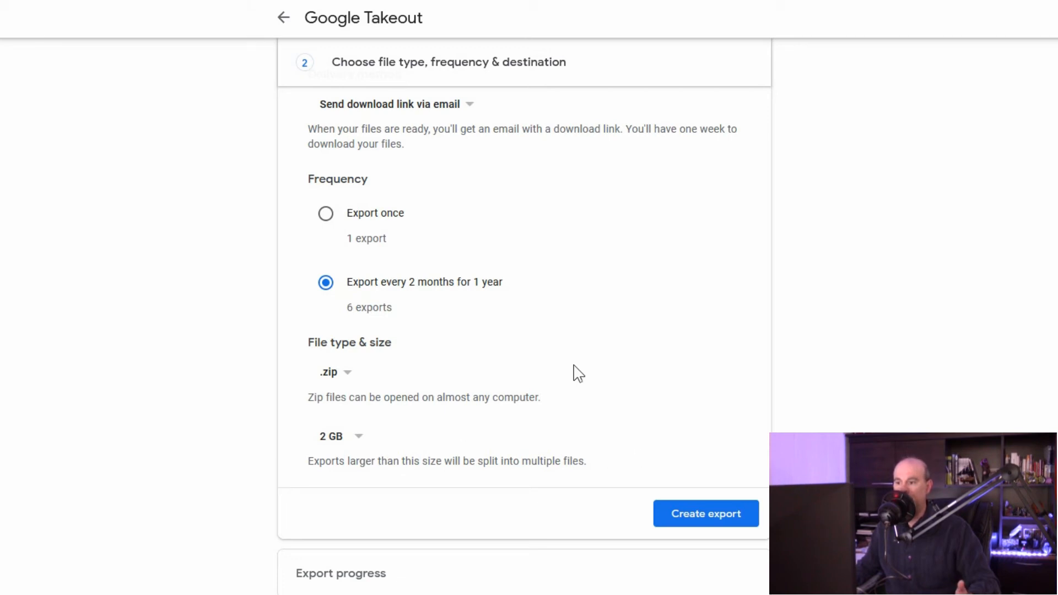
- Set frequency to Export once and create the export so Google starts copying the Mail files
left_click(325, 212)
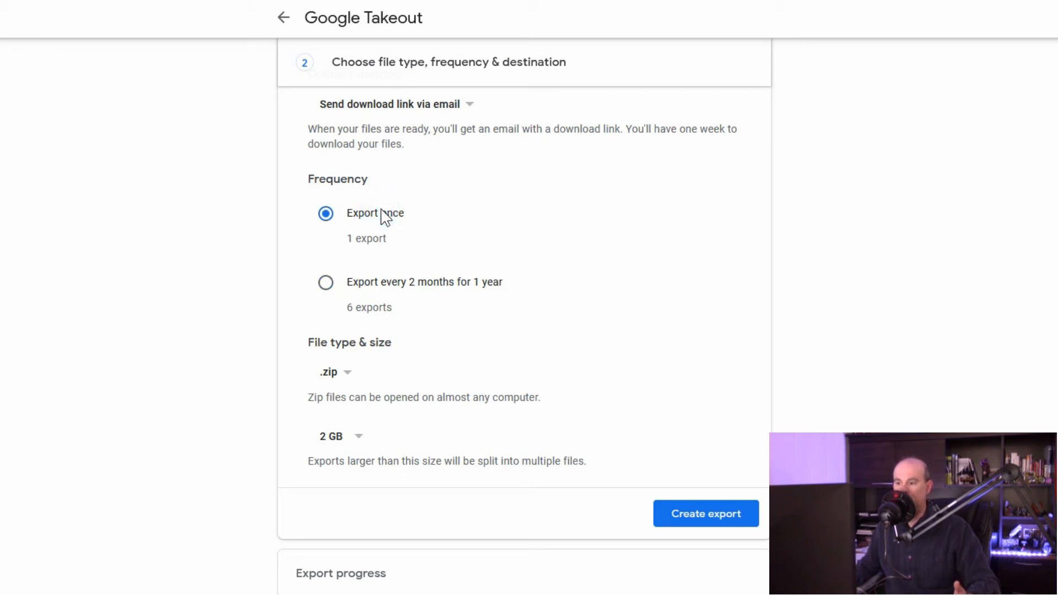
mouse_move(695, 538)
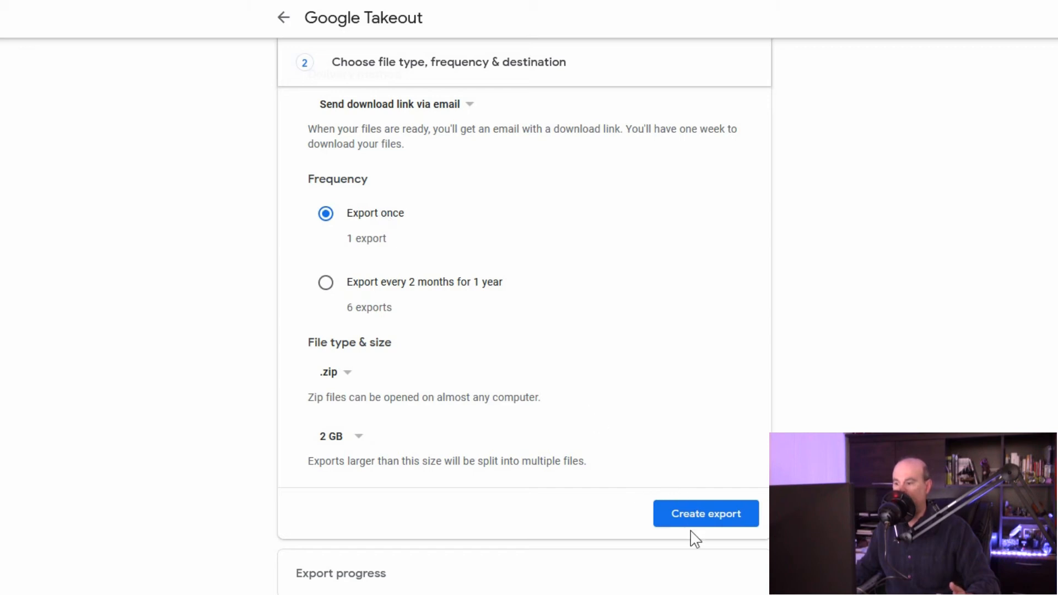
left_click(705, 514)
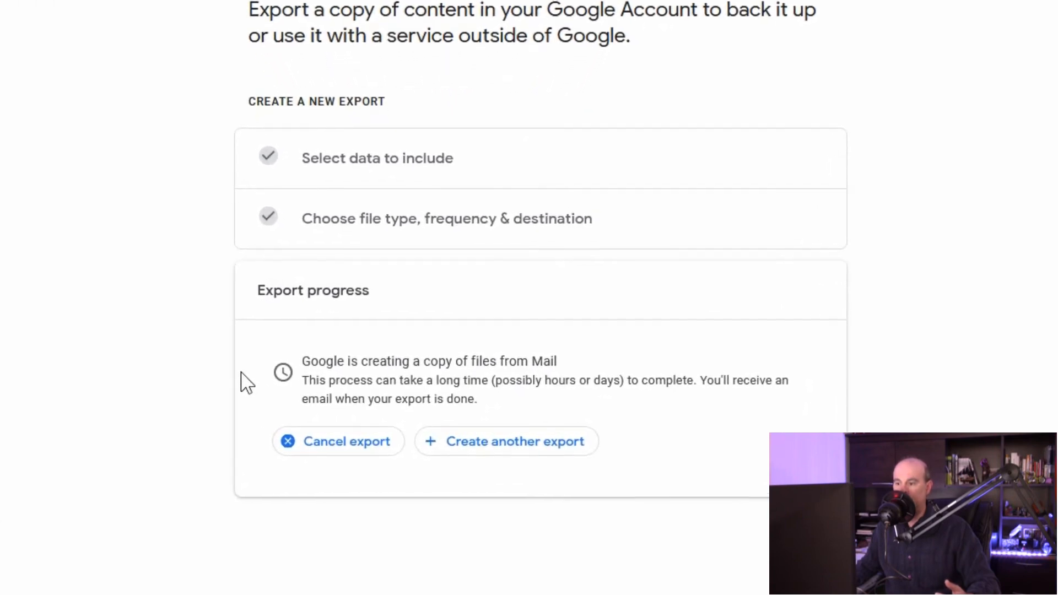
scroll("down", 3)
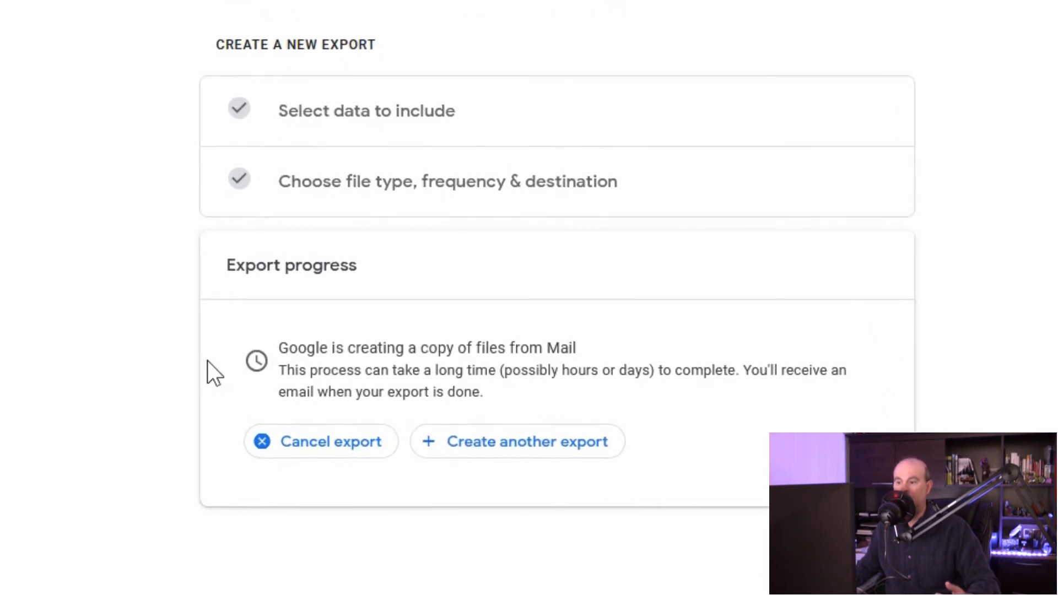
scroll("up", 3)
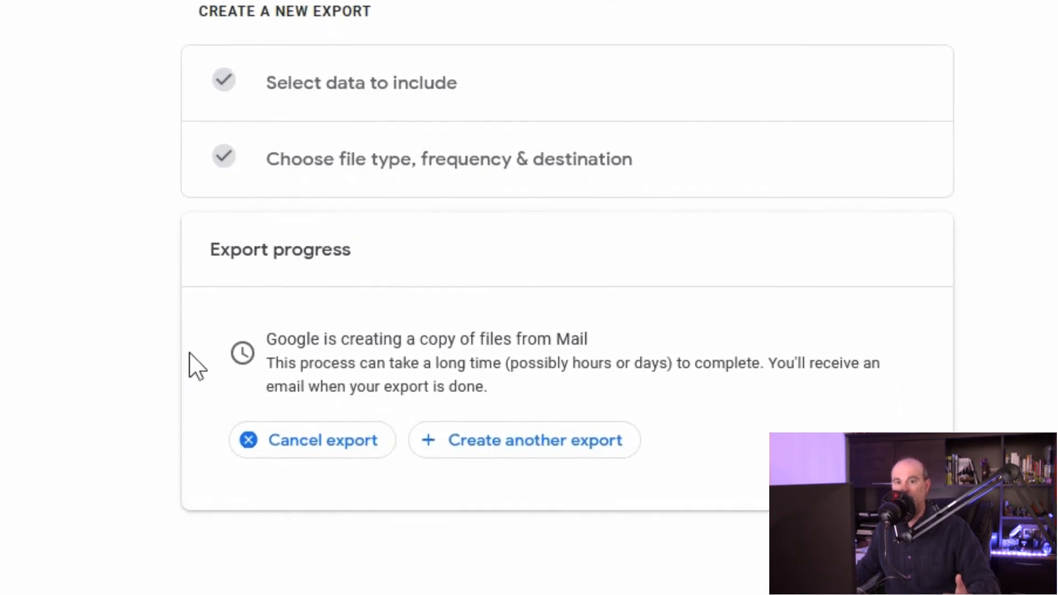